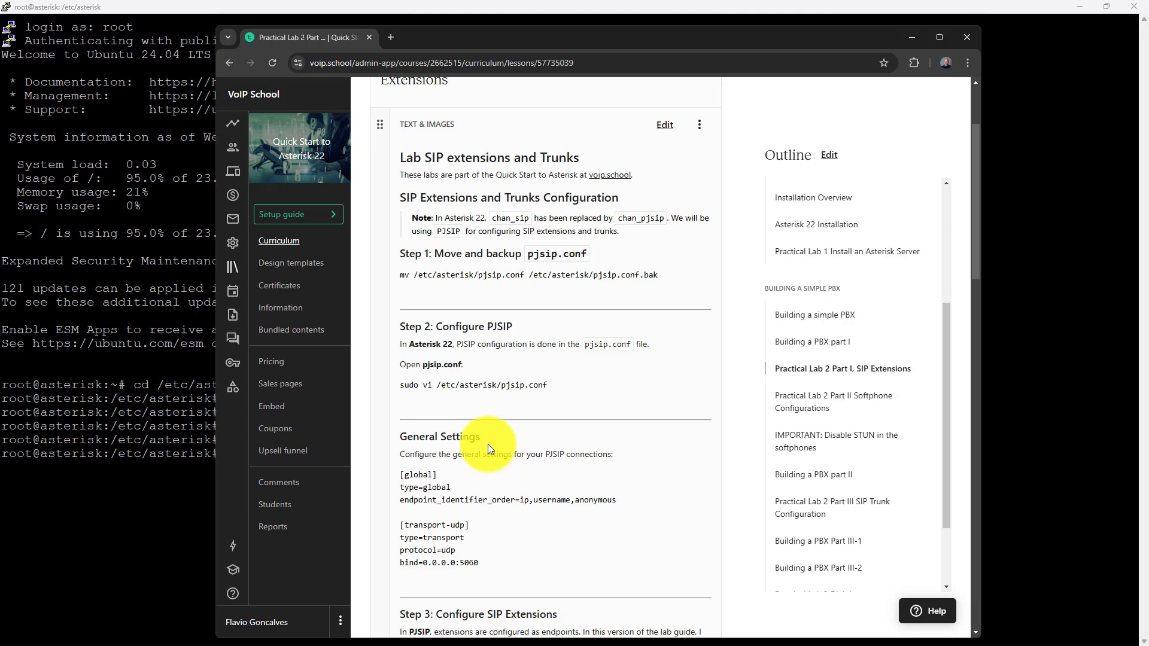
pyautogui.moveTo(452, 160)
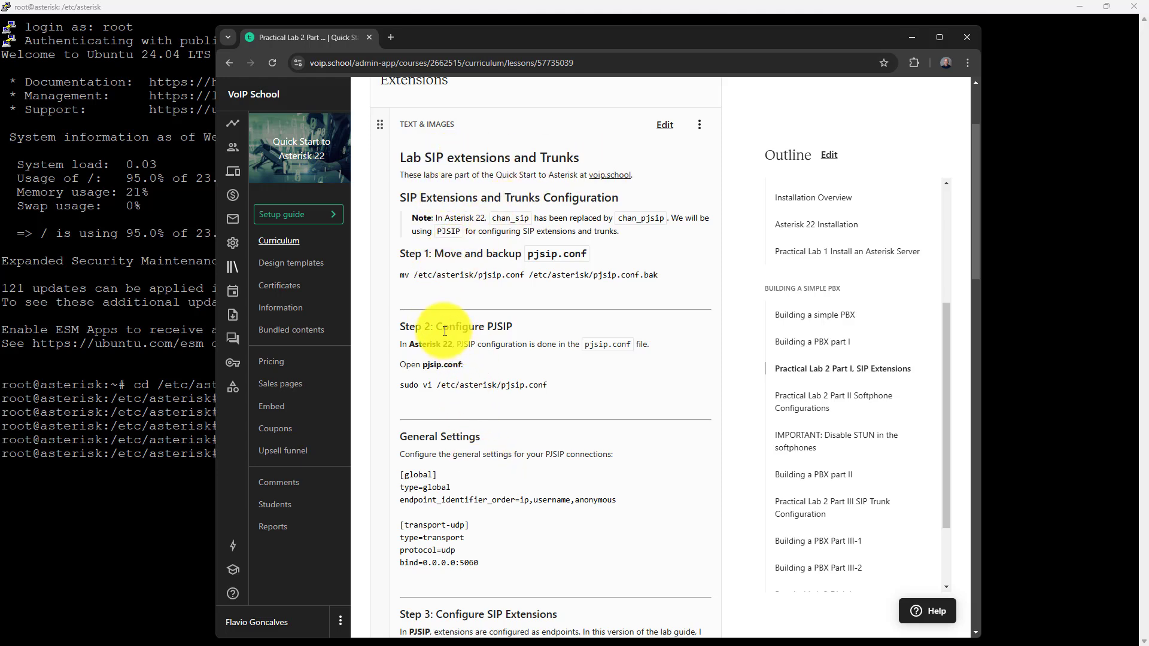
# - Reopen the Practical Lab 2 Part I lesson from the curriculum and read down to Step 3
pyautogui.click(228, 63)
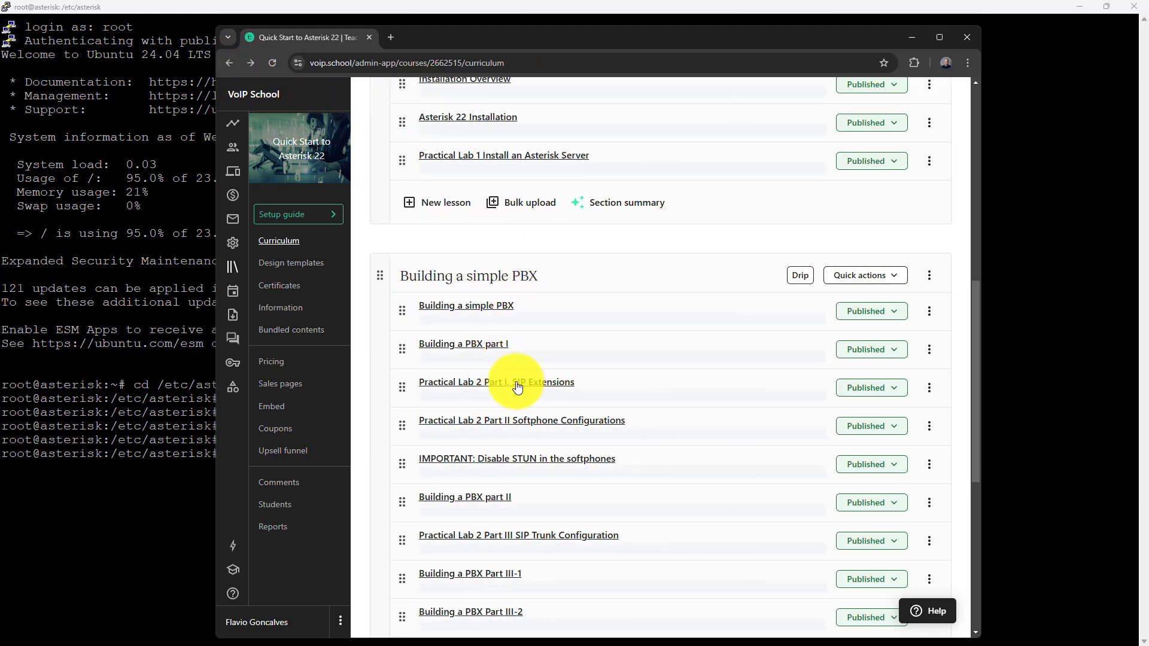
pyautogui.click(496, 381)
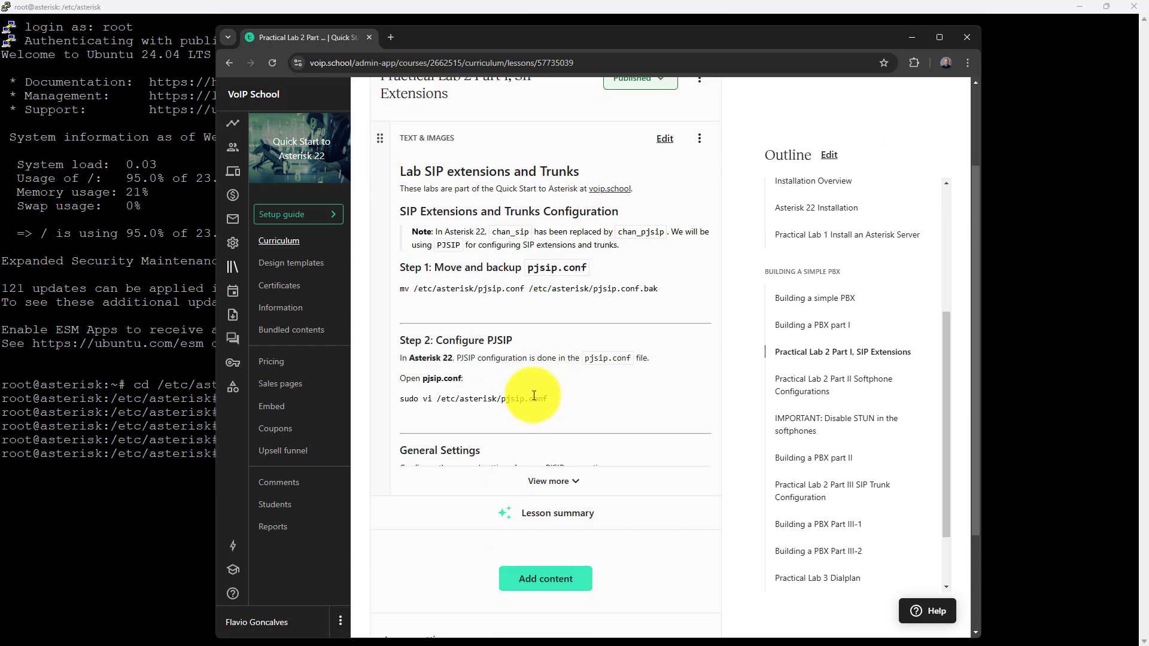
pyautogui.scroll(-3)
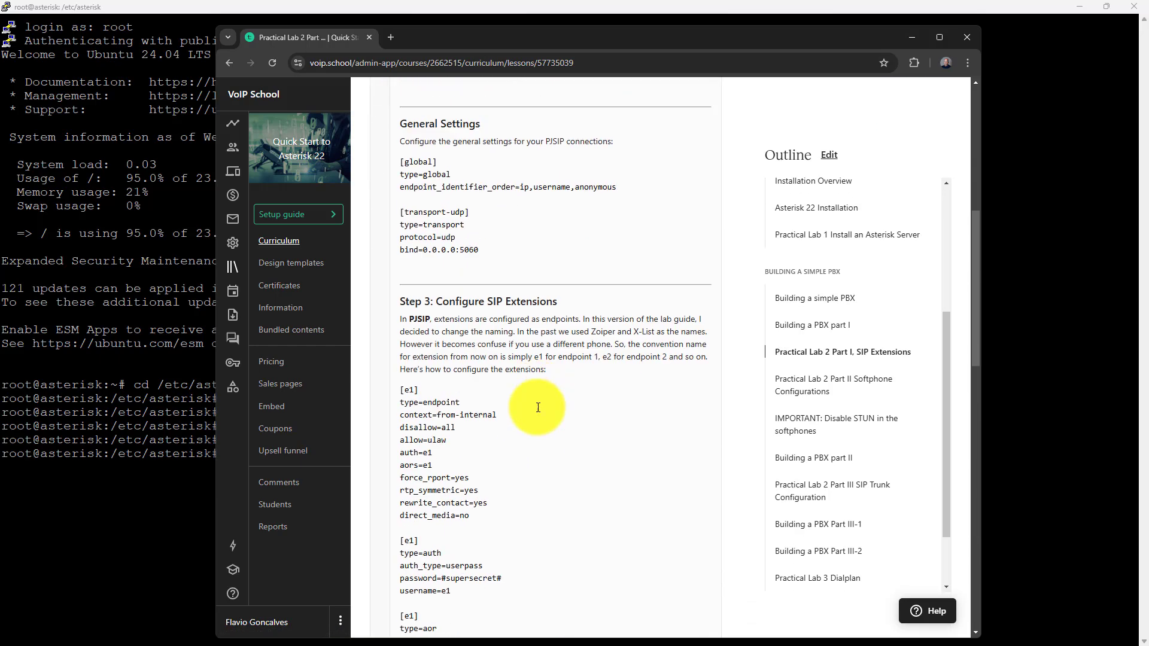
pyautogui.scroll(-3)
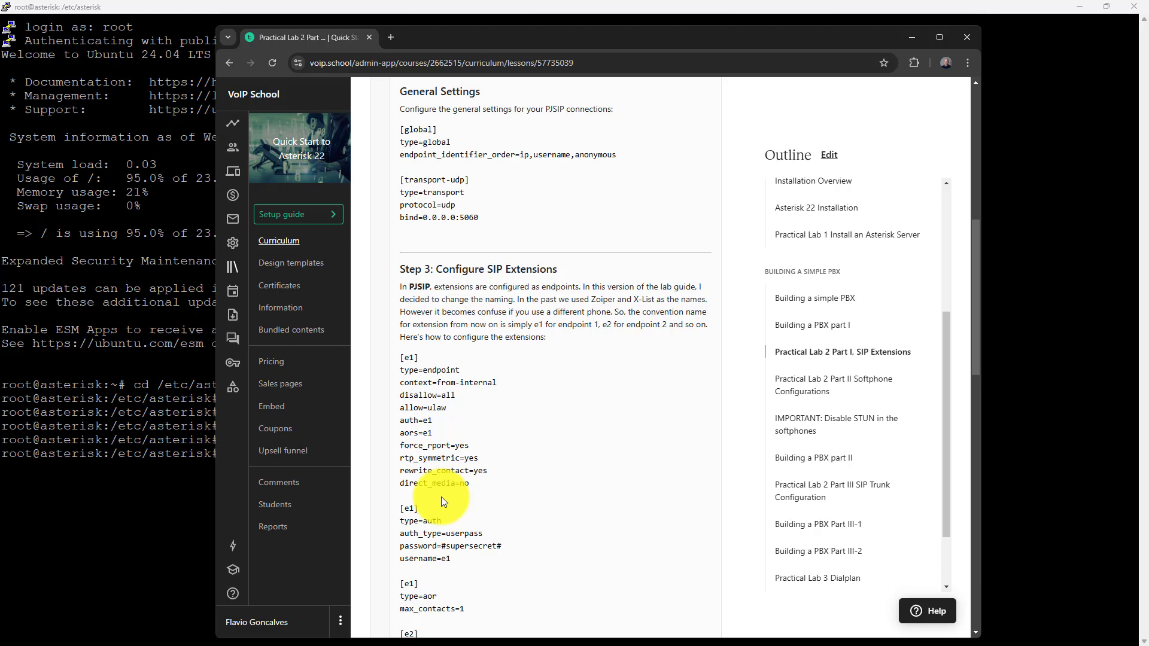
pyautogui.moveTo(532, 97)
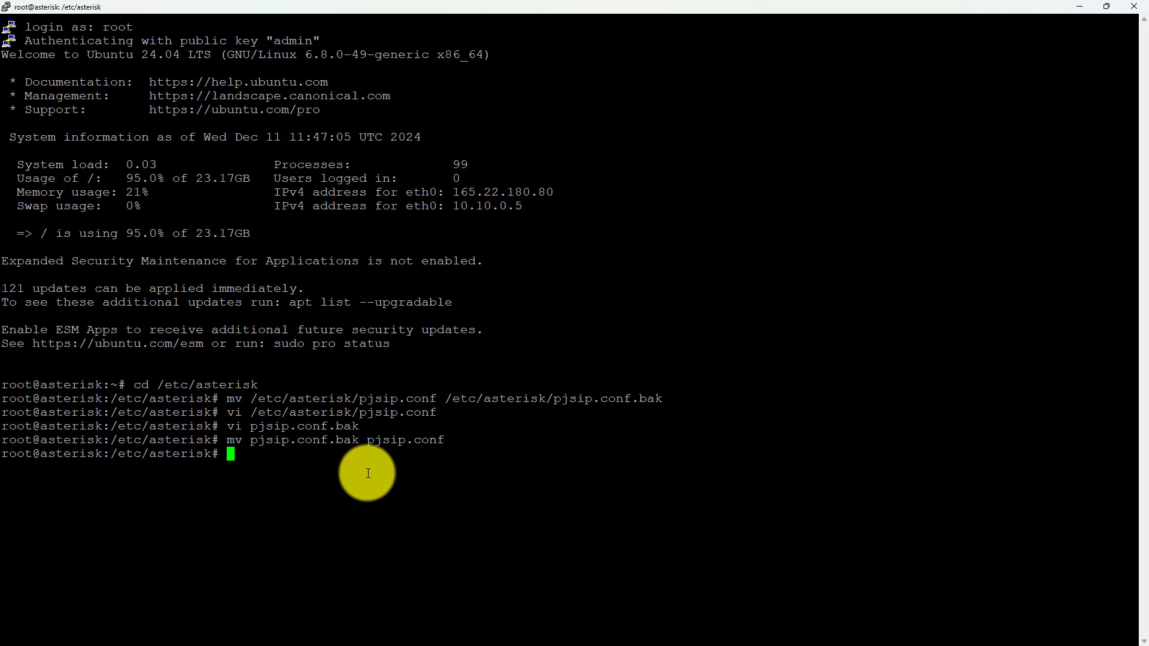
# - Back up /etc/asterisk/pjsip.conf as pjsip.conf.bak
pyautogui.write('clear')
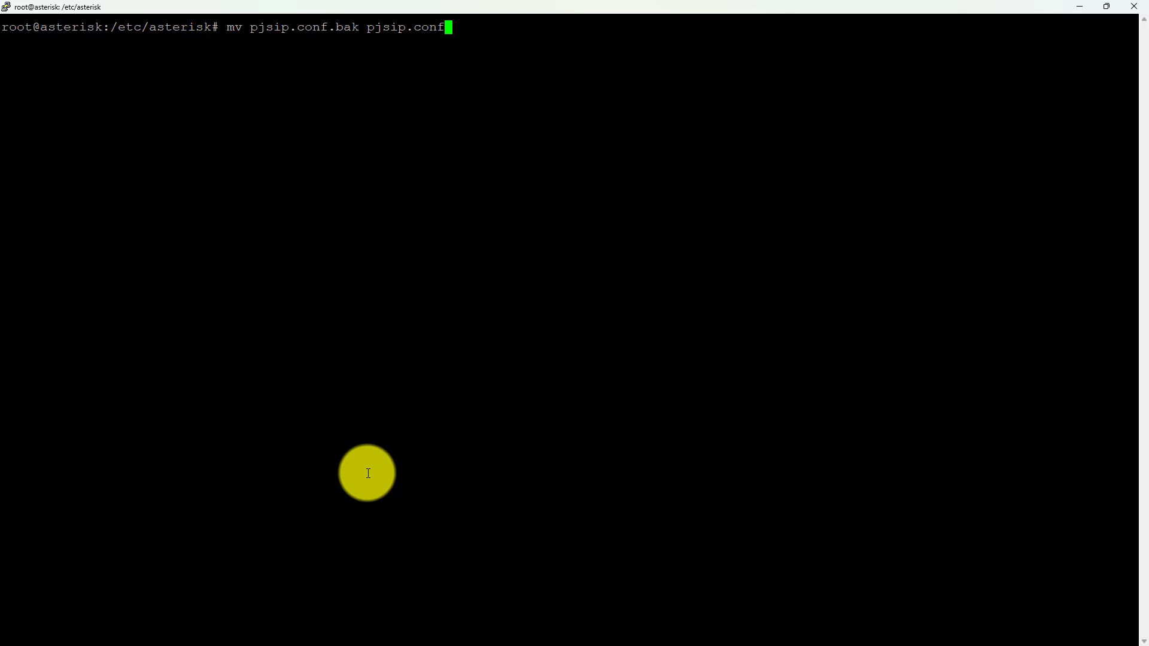
pyautogui.write('vi /etc/asterisk/pjsip.conf')
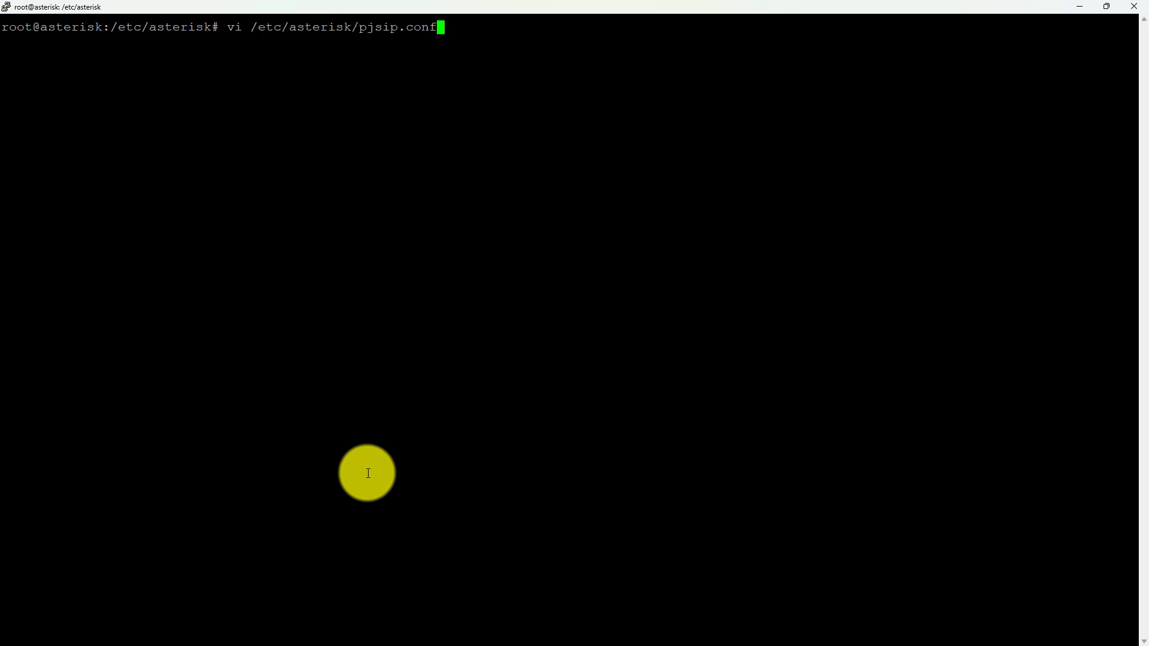
pyautogui.write('mv /etc/asterisk/pjsip.conf /etc/asterisk/pjsip.conf.bak')
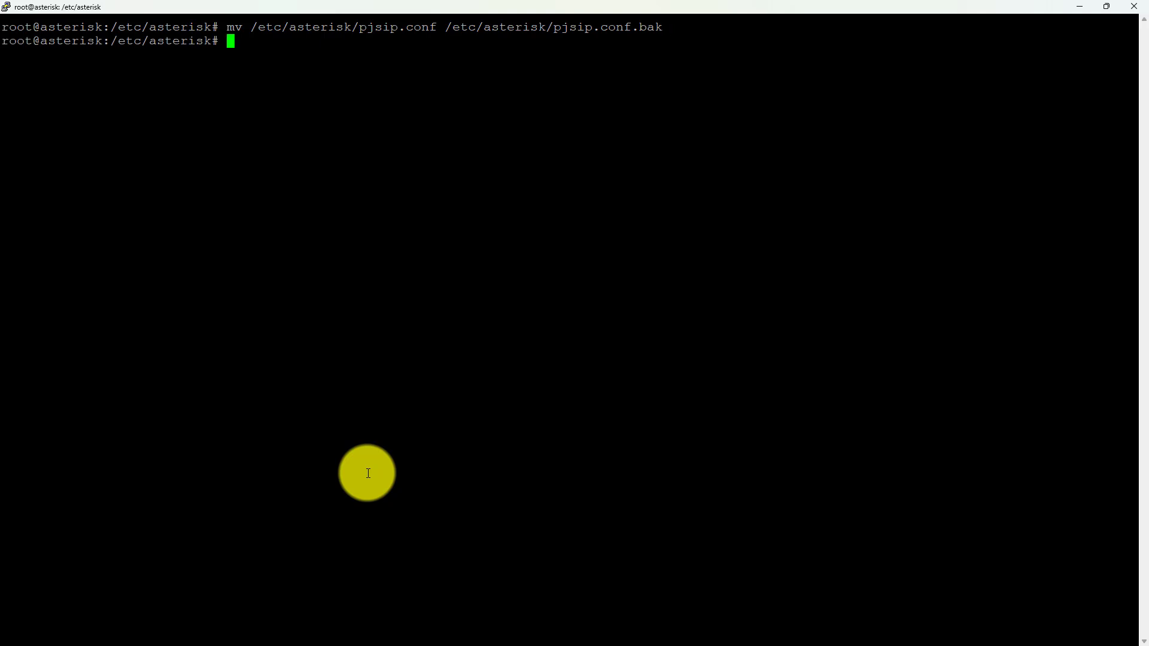
# - Create a fresh pjsip.conf in vi starting with the [global] section and save it
pyautogui.write('vi p')
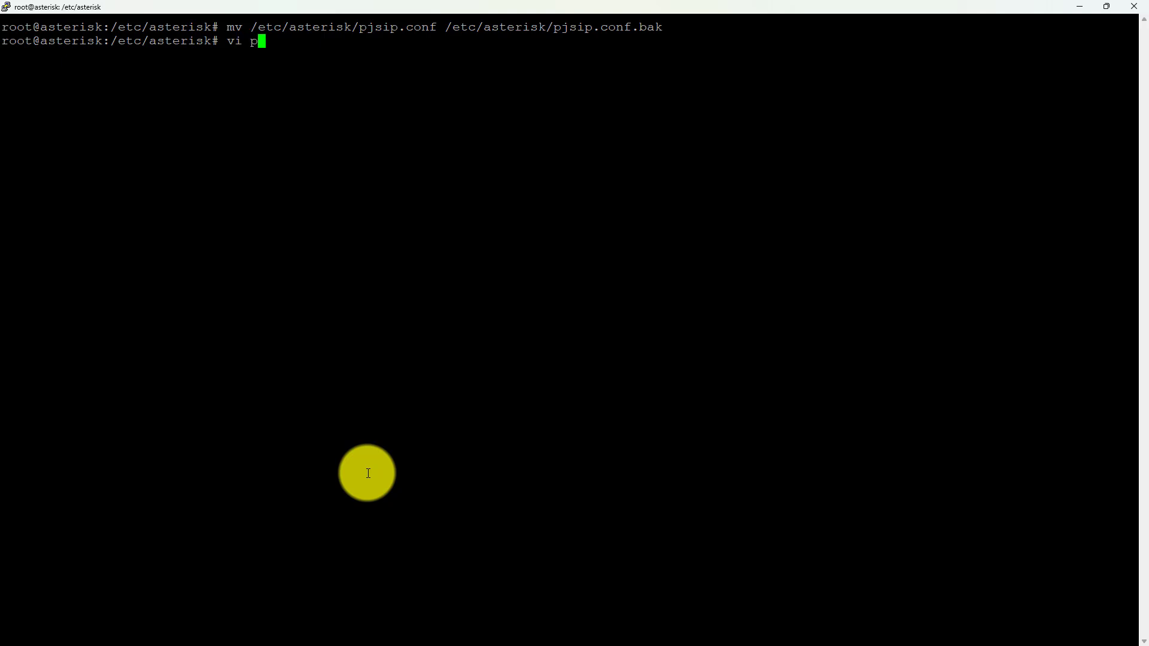
pyautogui.write('jsip.conf')
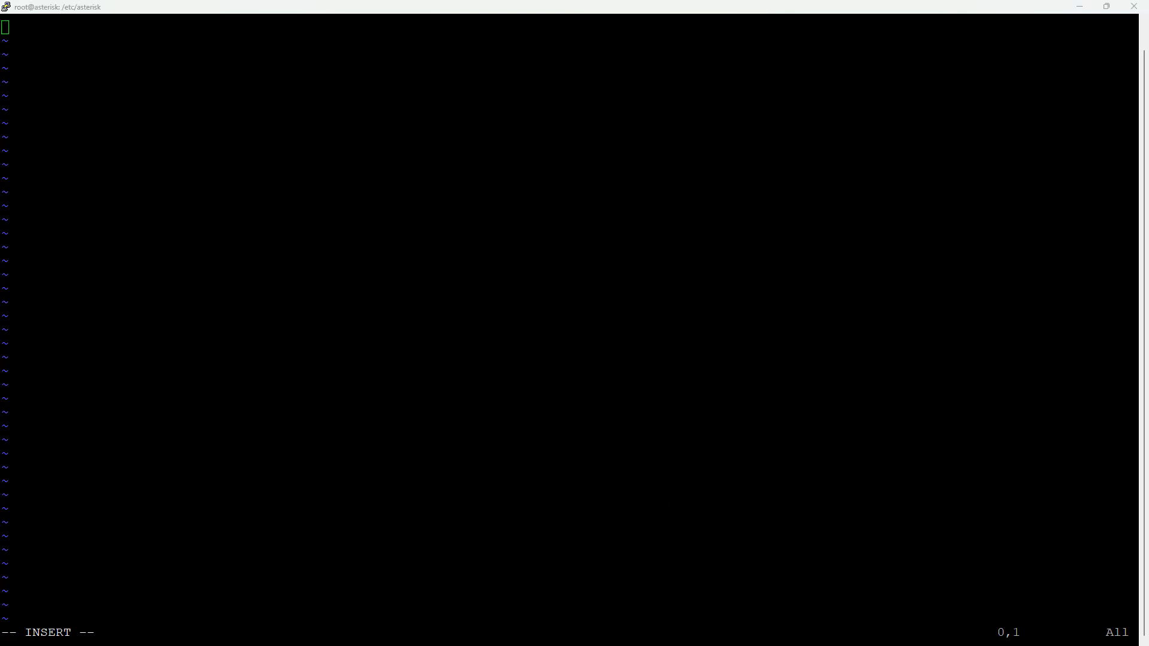
pyautogui.write('[global]')
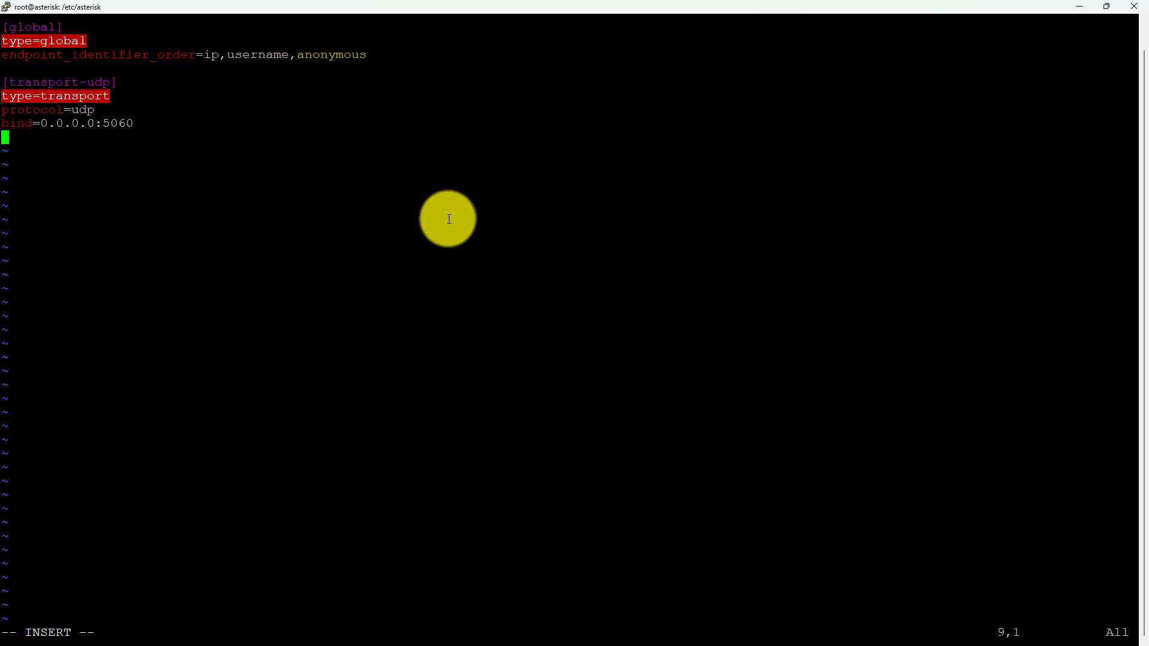
pyautogui.press('Enter')
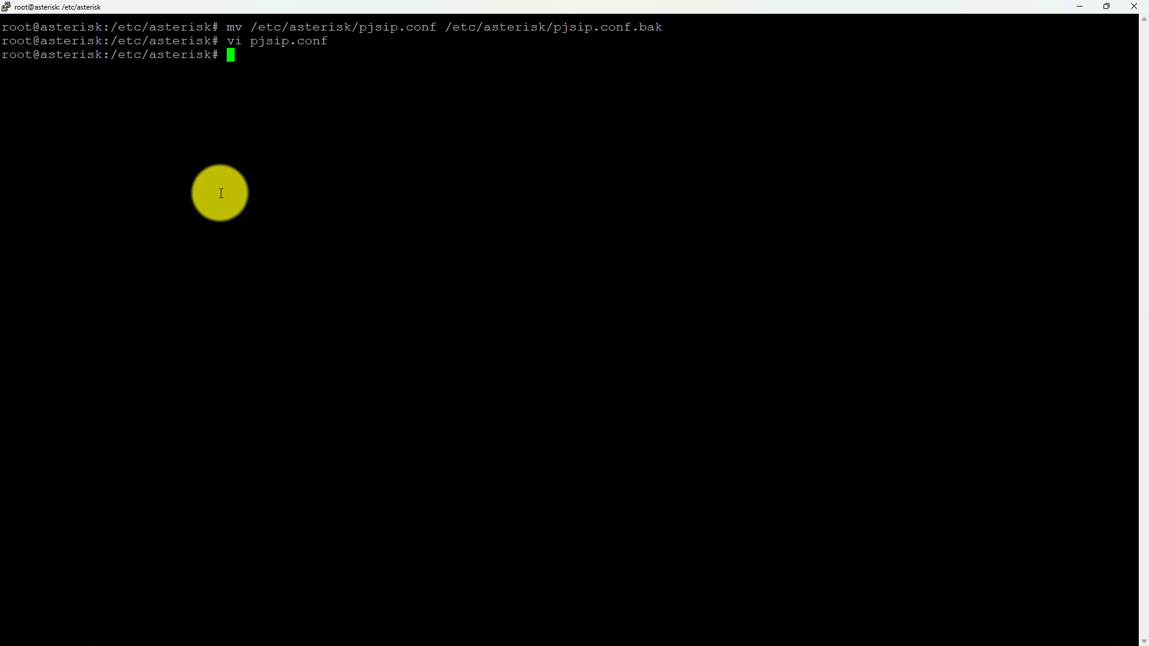
# - Review the new pjsip.conf in nano
pyautogui.write('nano')
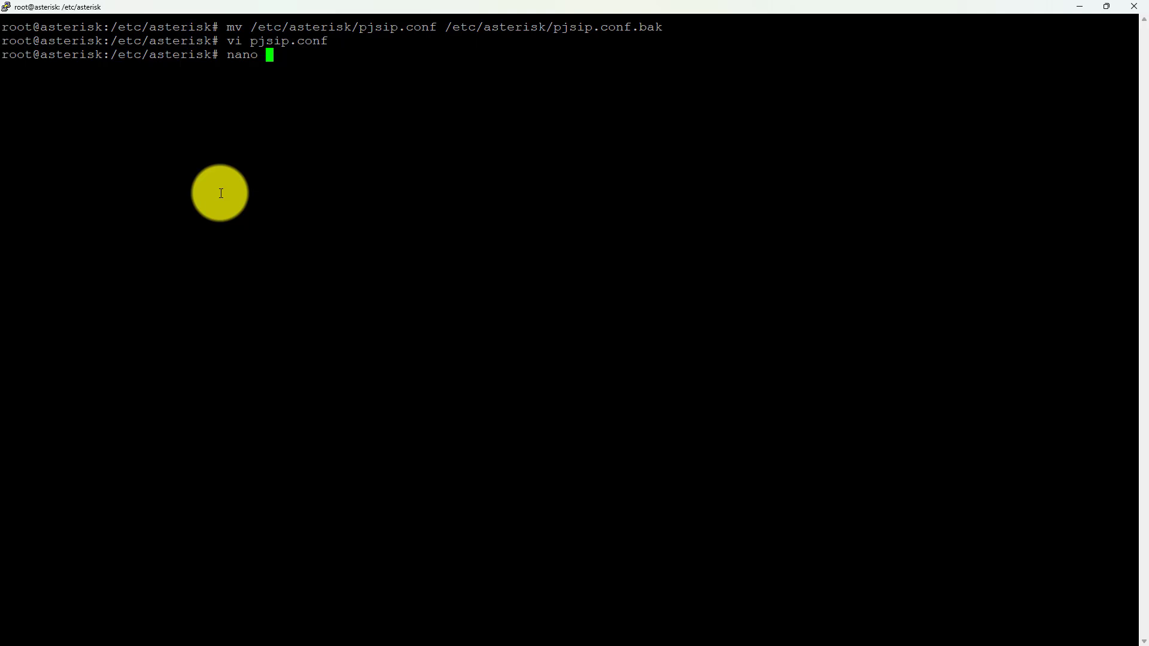
pyautogui.write('extensions.c')
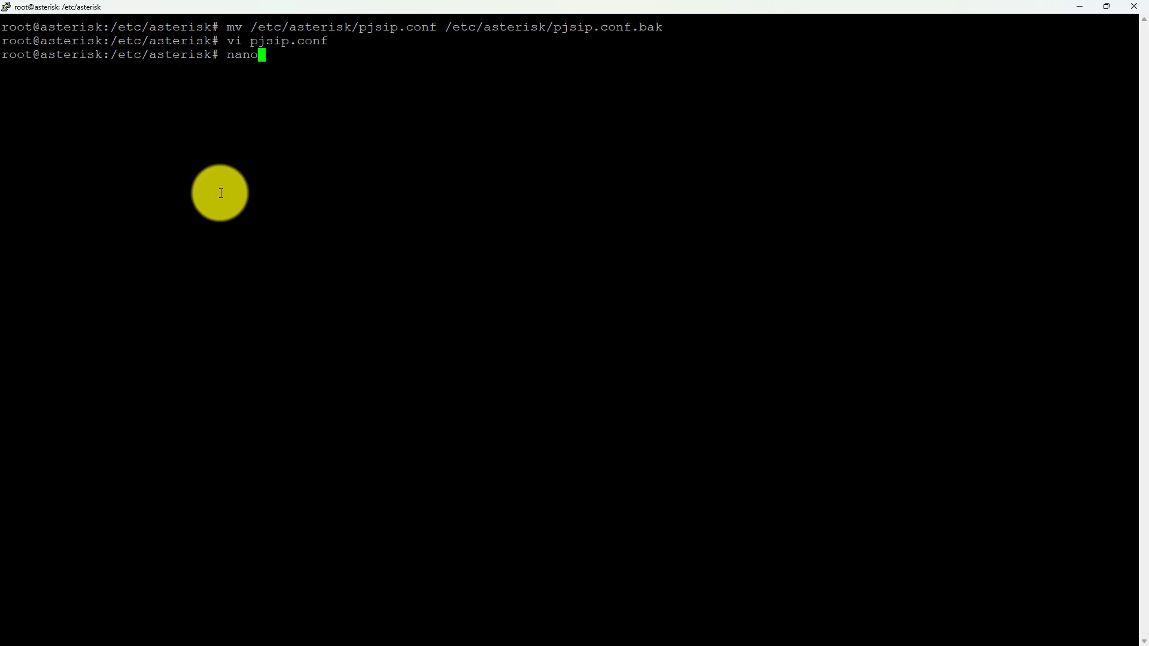
pyautogui.write('pjsip.conf')
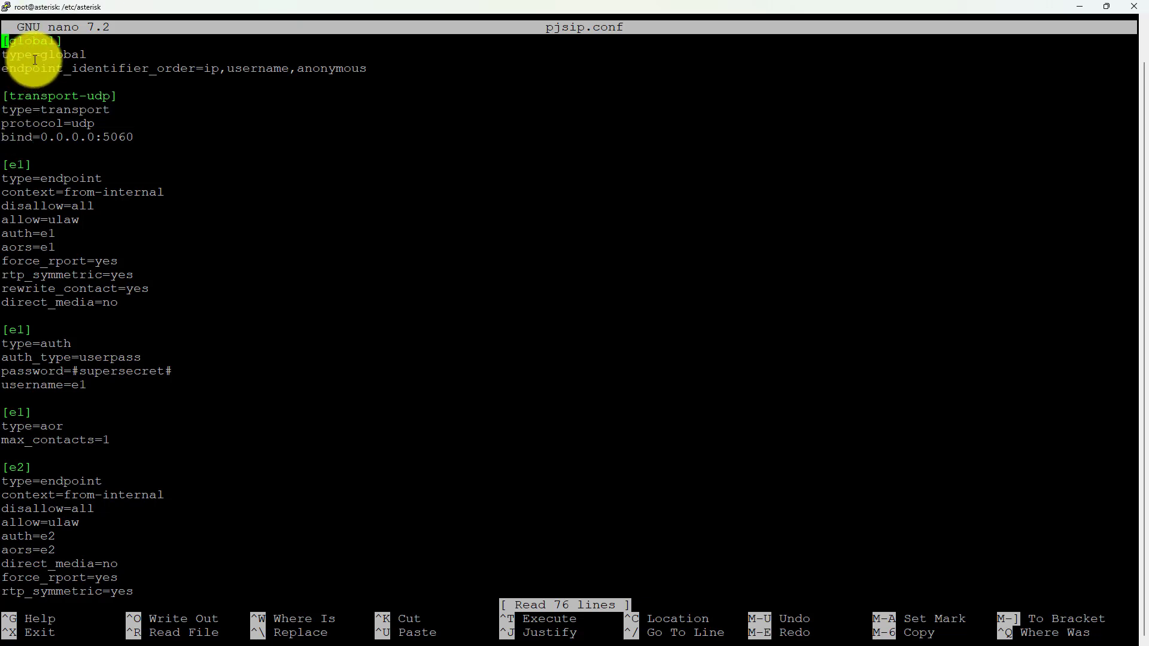
pyautogui.moveTo(95, 66)
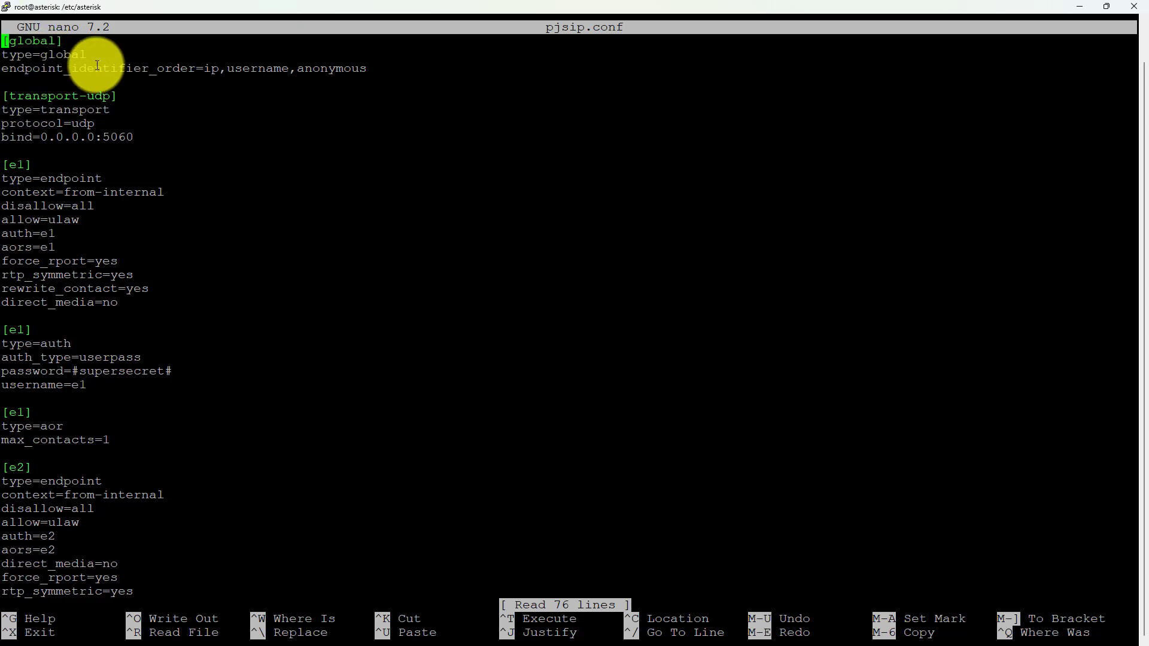
pyautogui.moveTo(324, 70)
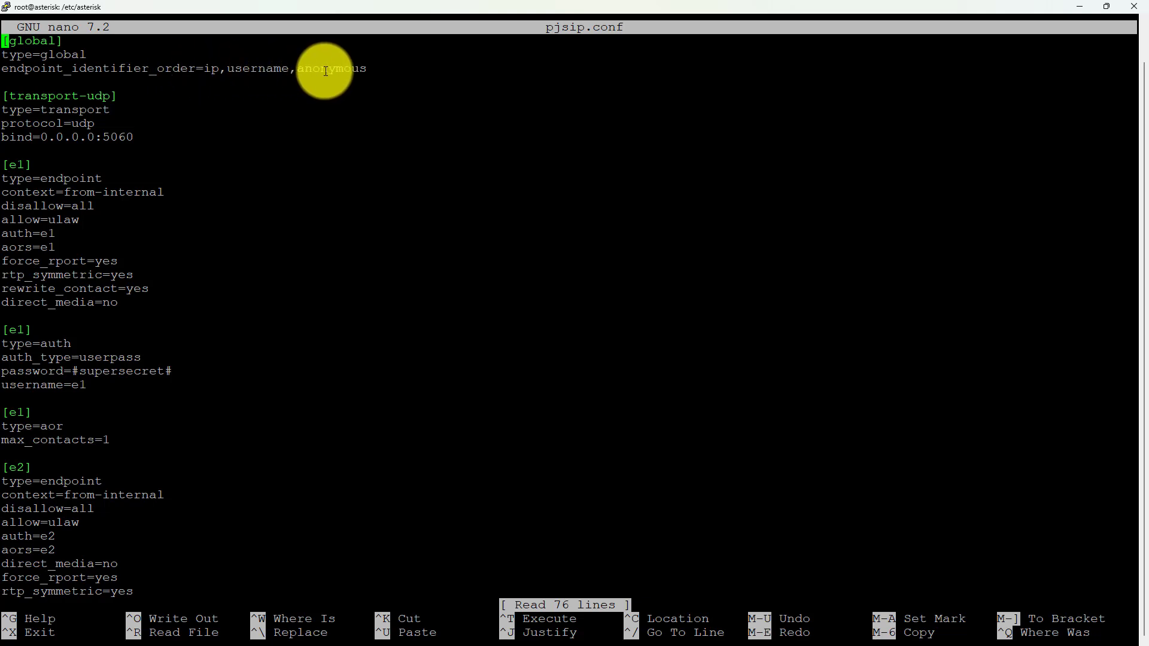
pyautogui.moveTo(310, 75)
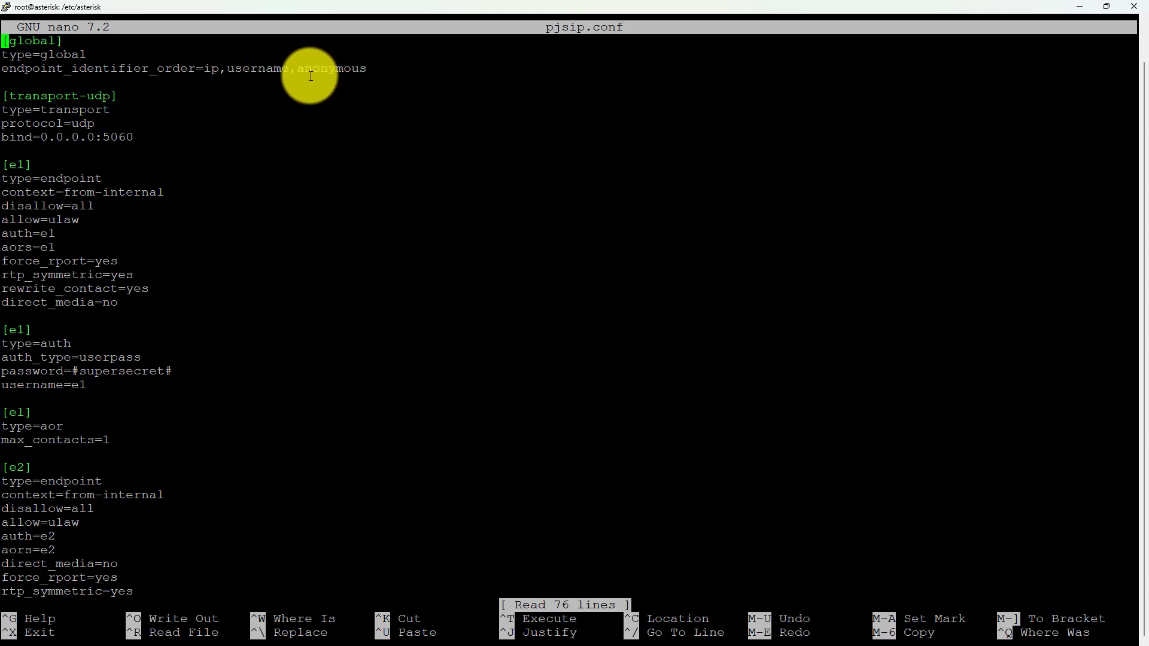
pyautogui.moveTo(205, 66)
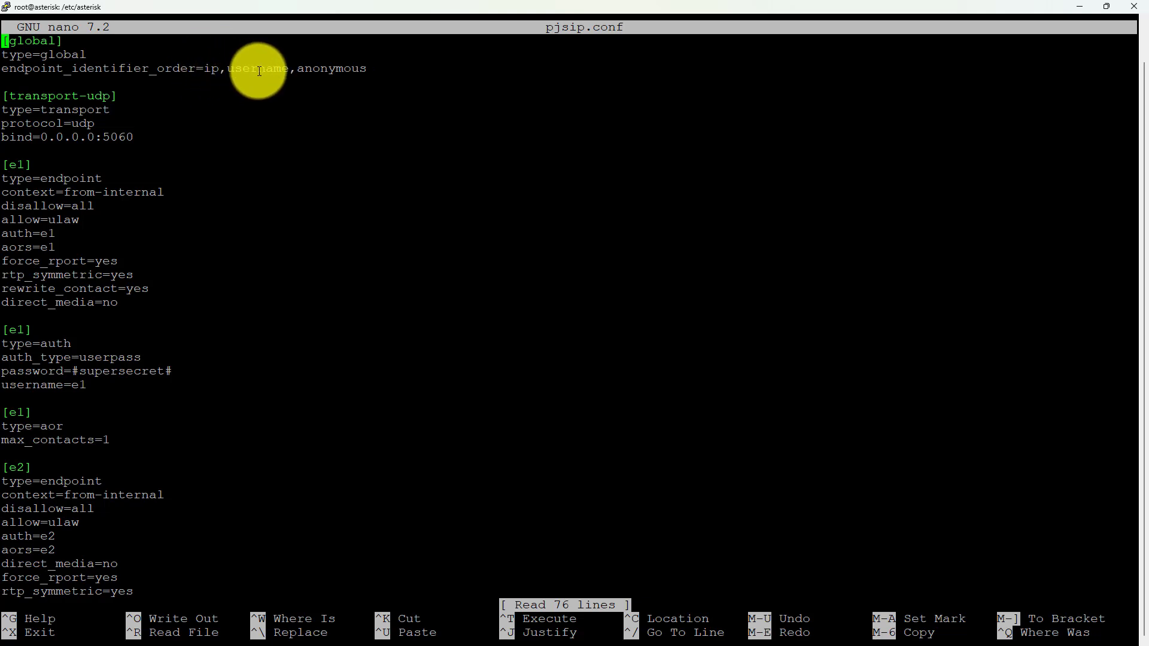
pyautogui.moveTo(337, 68)
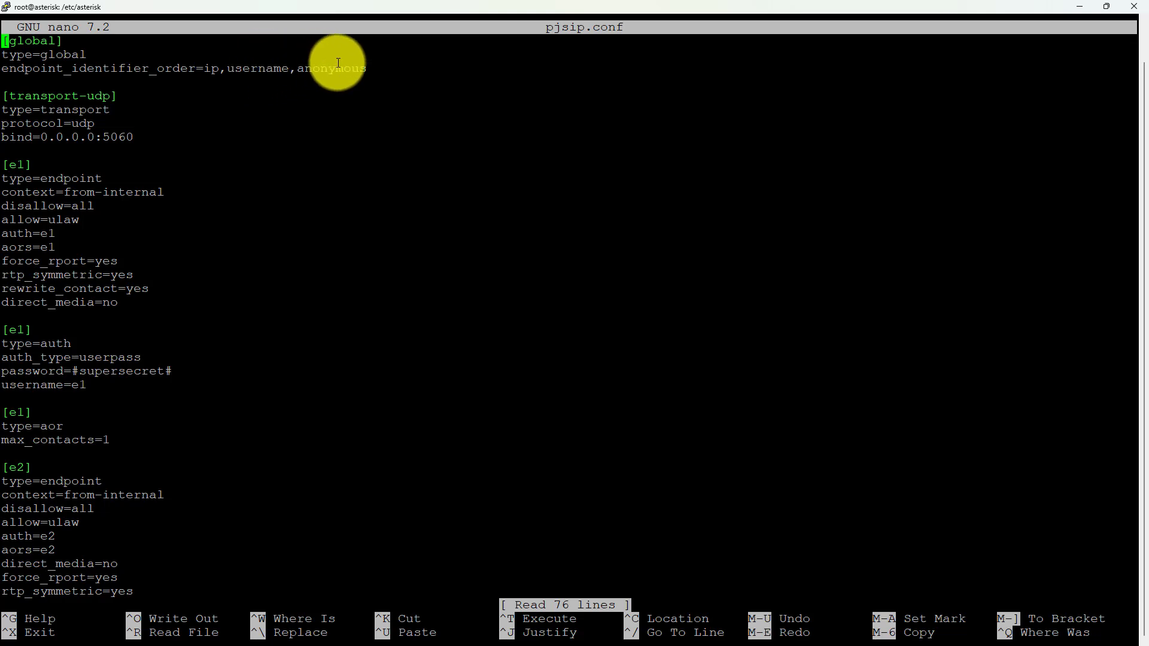
pyautogui.moveTo(117, 100)
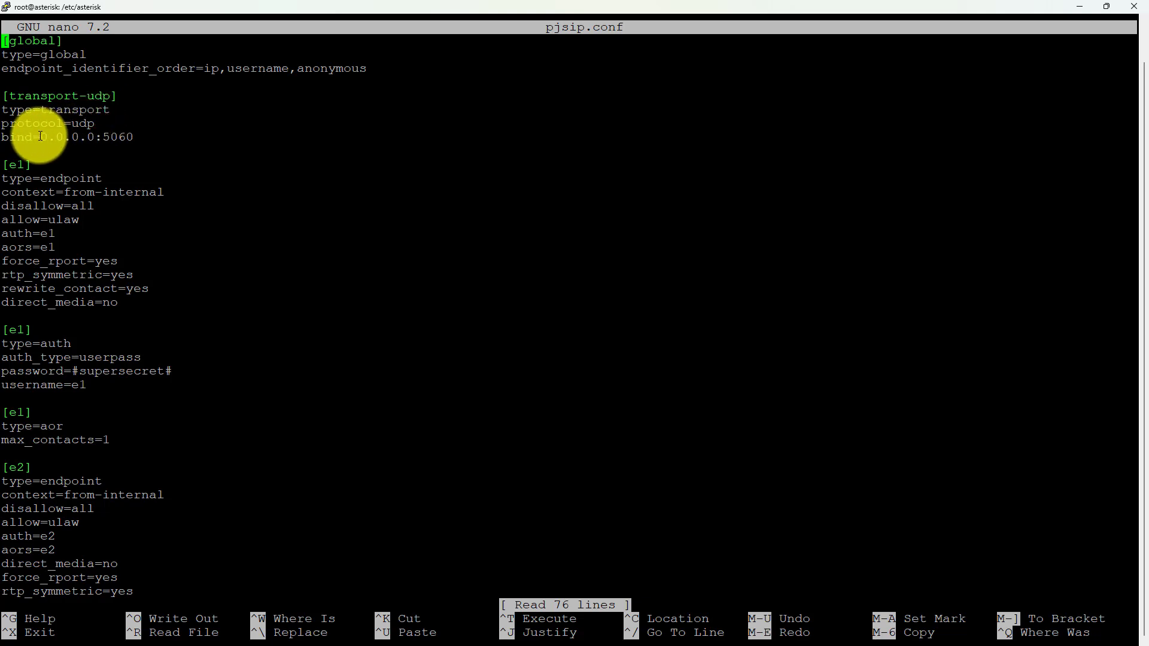
pyautogui.moveTo(125, 136)
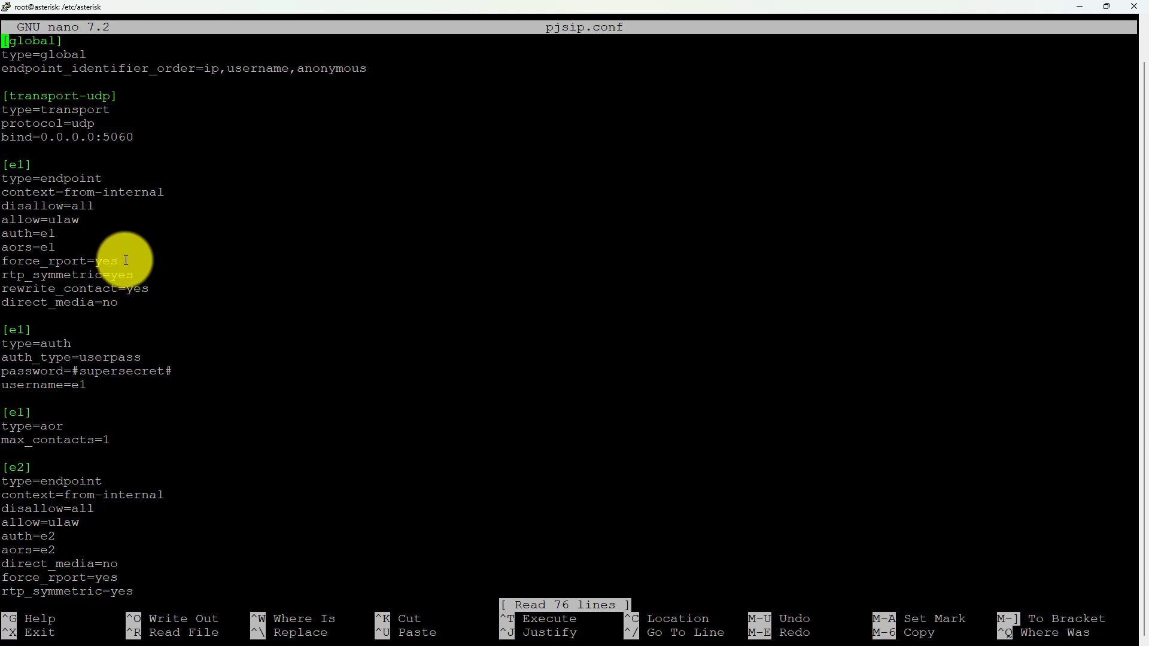
pyautogui.moveTo(123, 279)
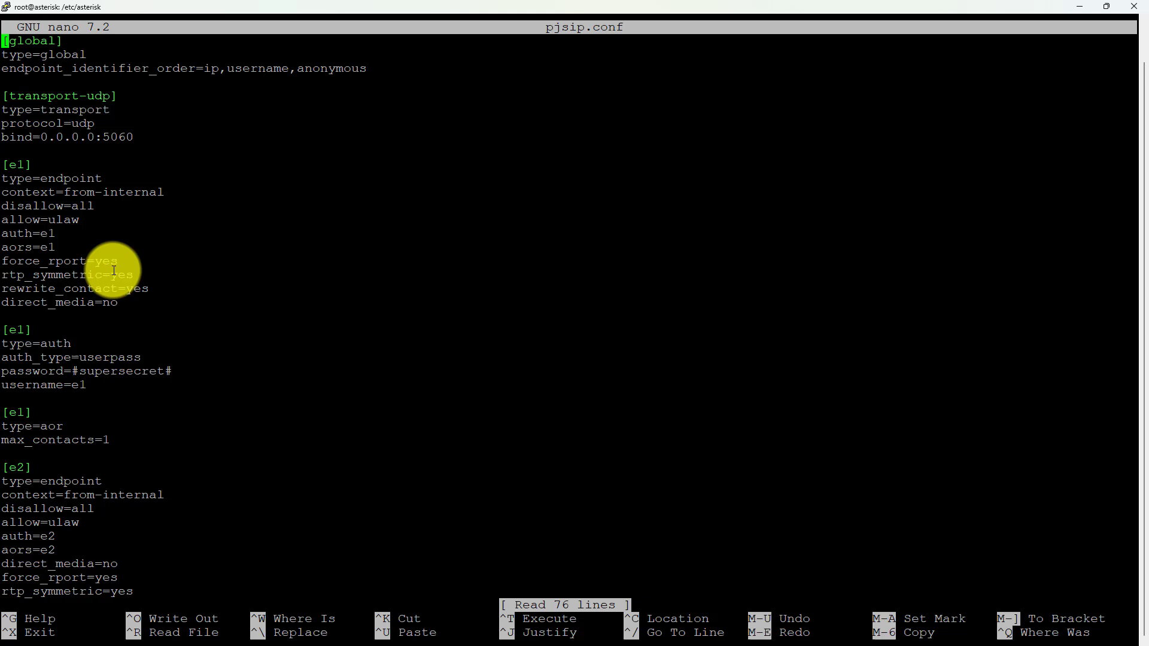
pyautogui.moveTo(135, 269)
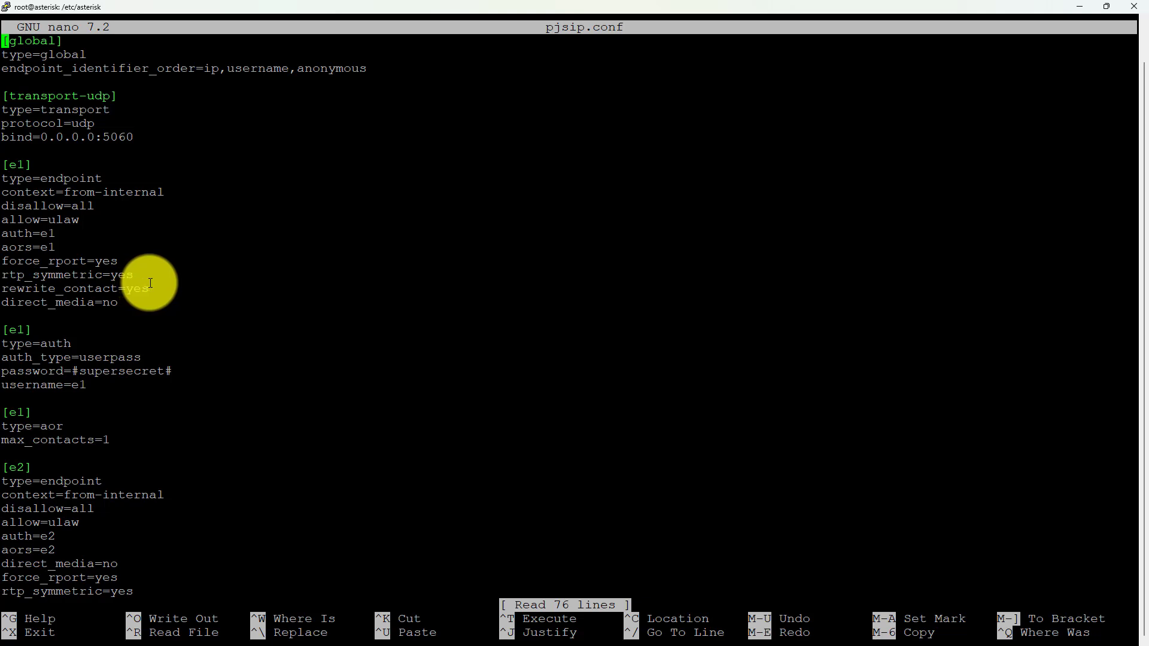
pyautogui.moveTo(124, 301)
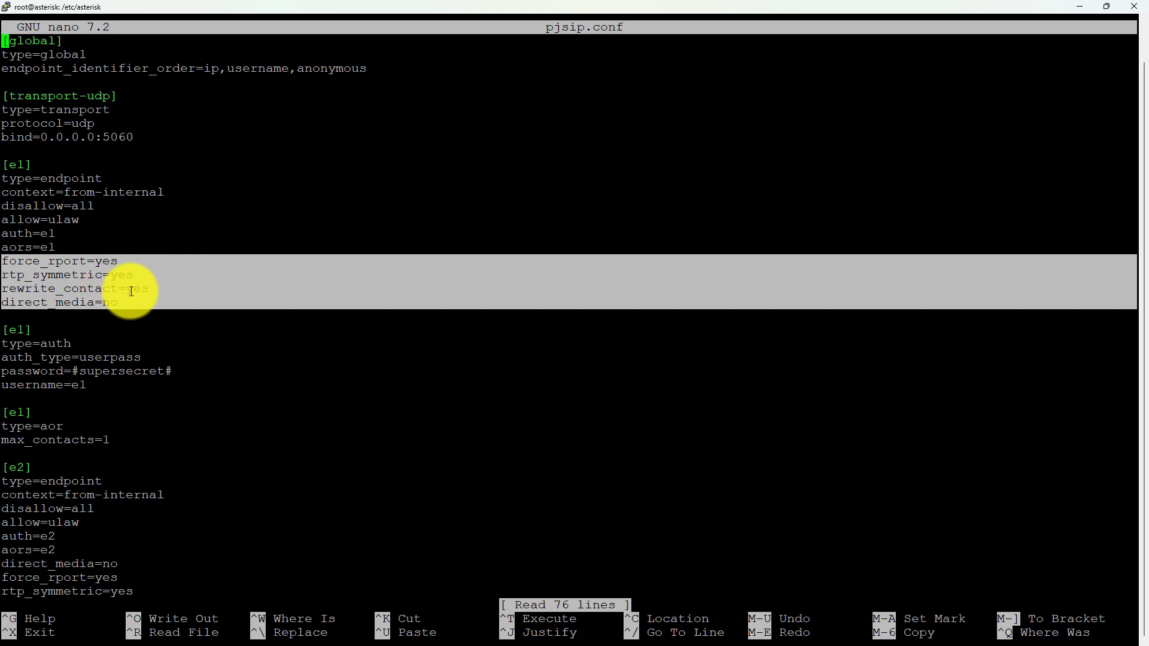
pyautogui.moveTo(83, 360)
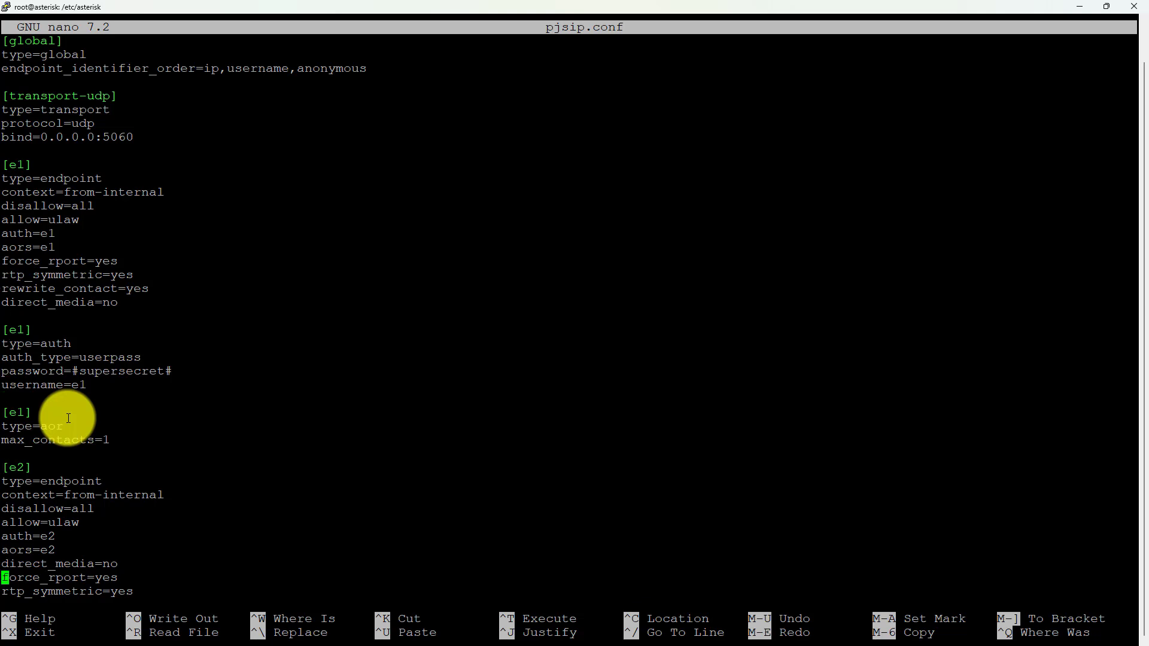
# - Read through the e1–e3 endpoint sections and leave nano for the shell
pyautogui.scroll(-3)
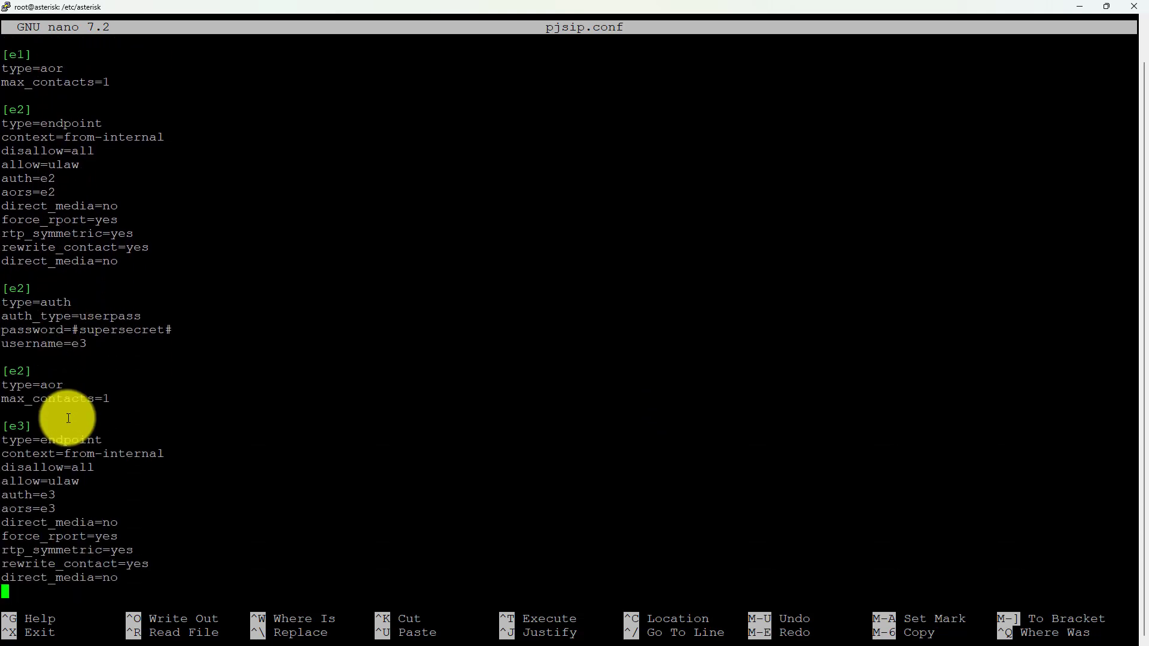
pyautogui.scroll(-3)
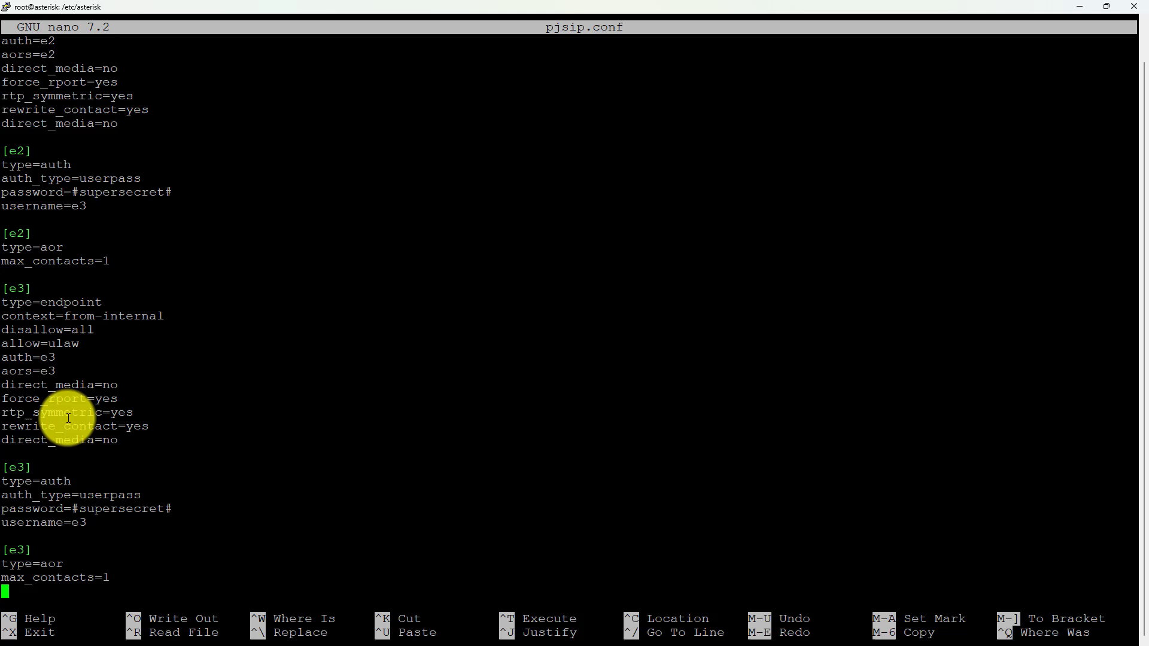
pyautogui.press('ctrl+x')
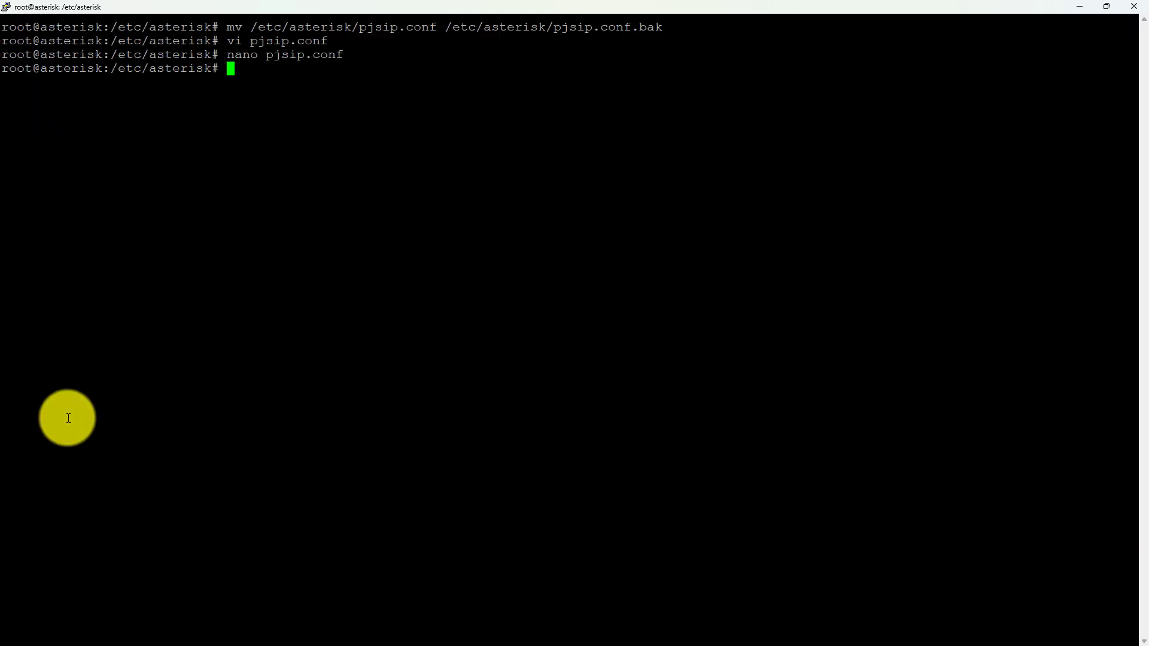
# - Restart Asterisk with 'core restart now' and reconnect with asterisk -r
pyautogui.write('asterisk -r')
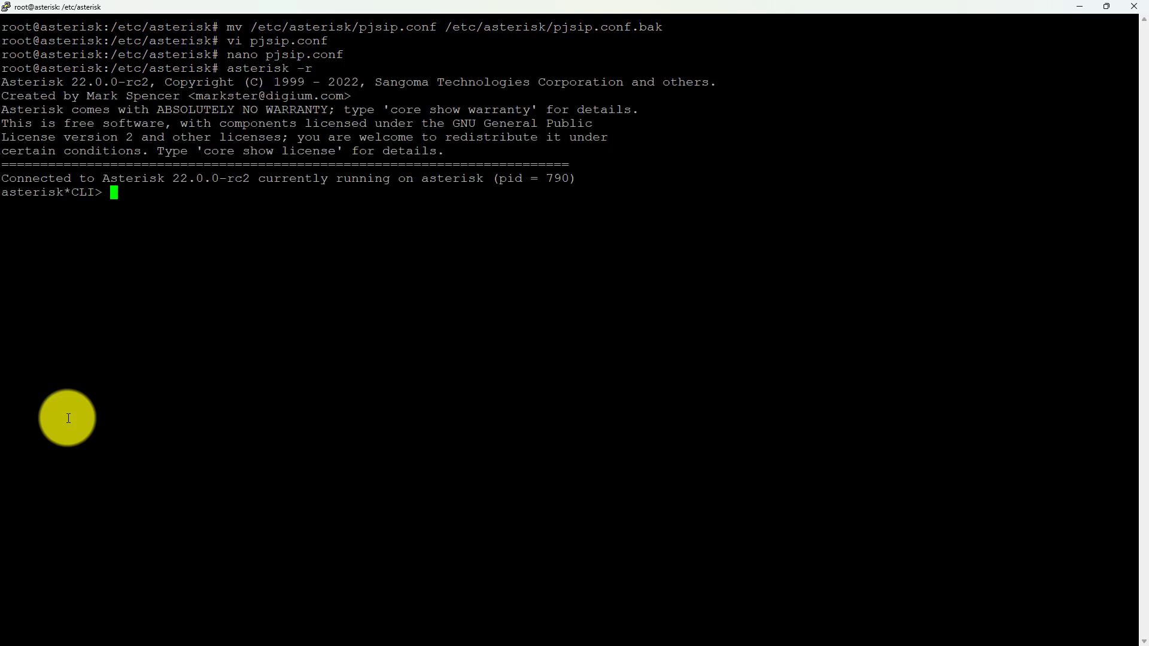
pyautogui.write('core restart')
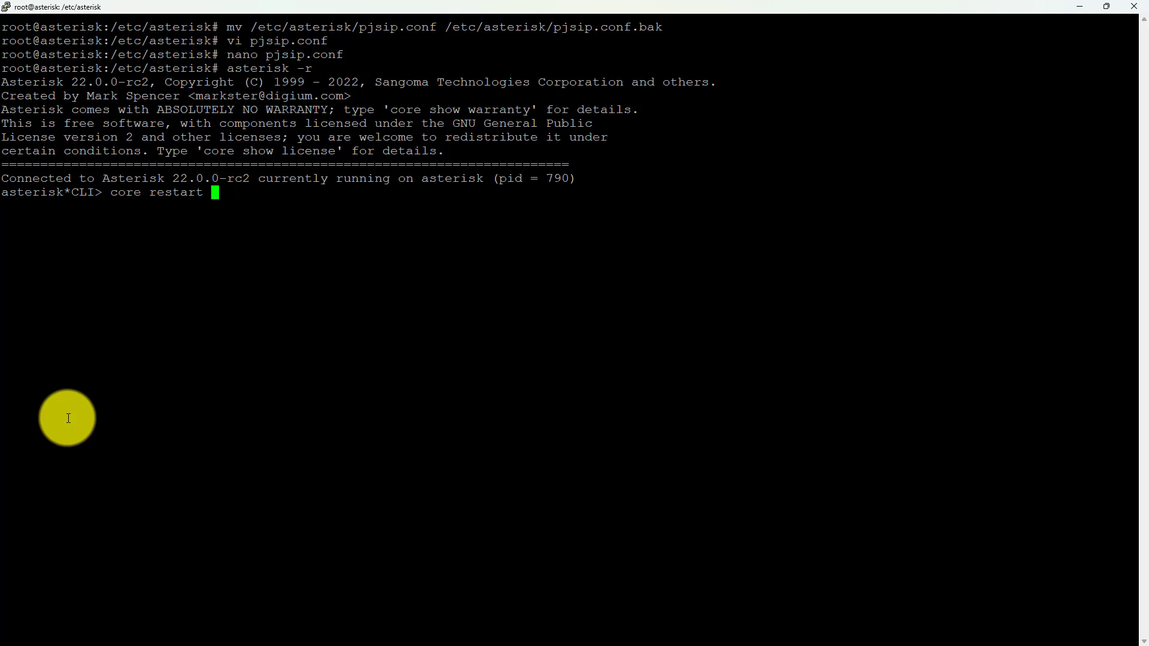
pyautogui.write('now')
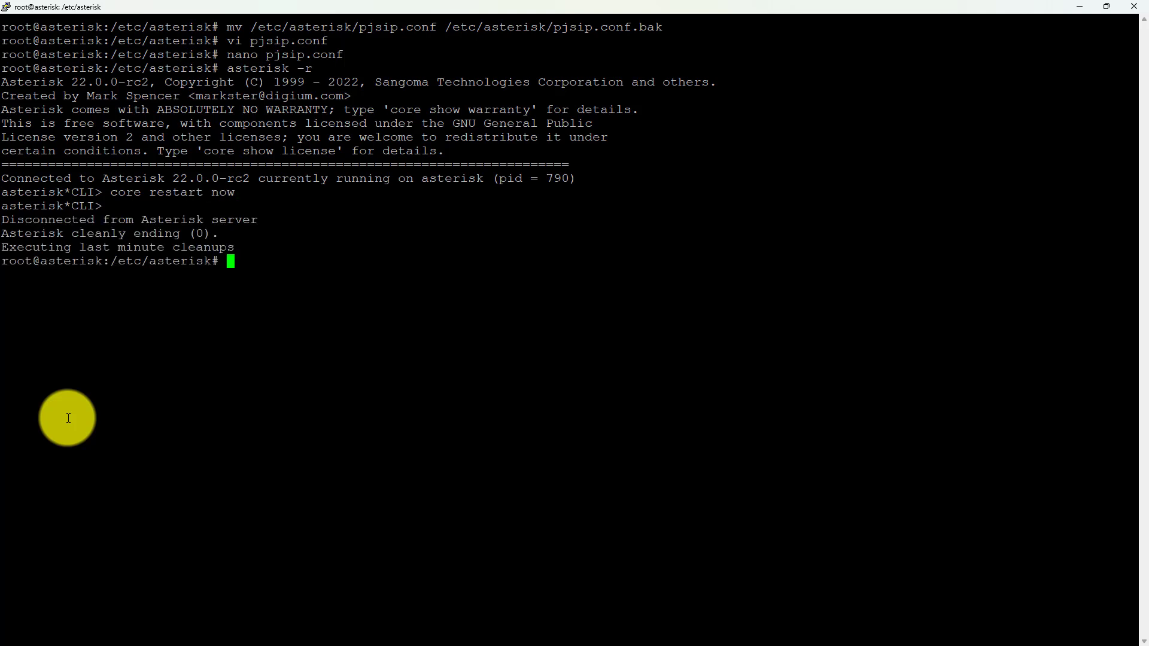
pyautogui.write('asterisk -r')
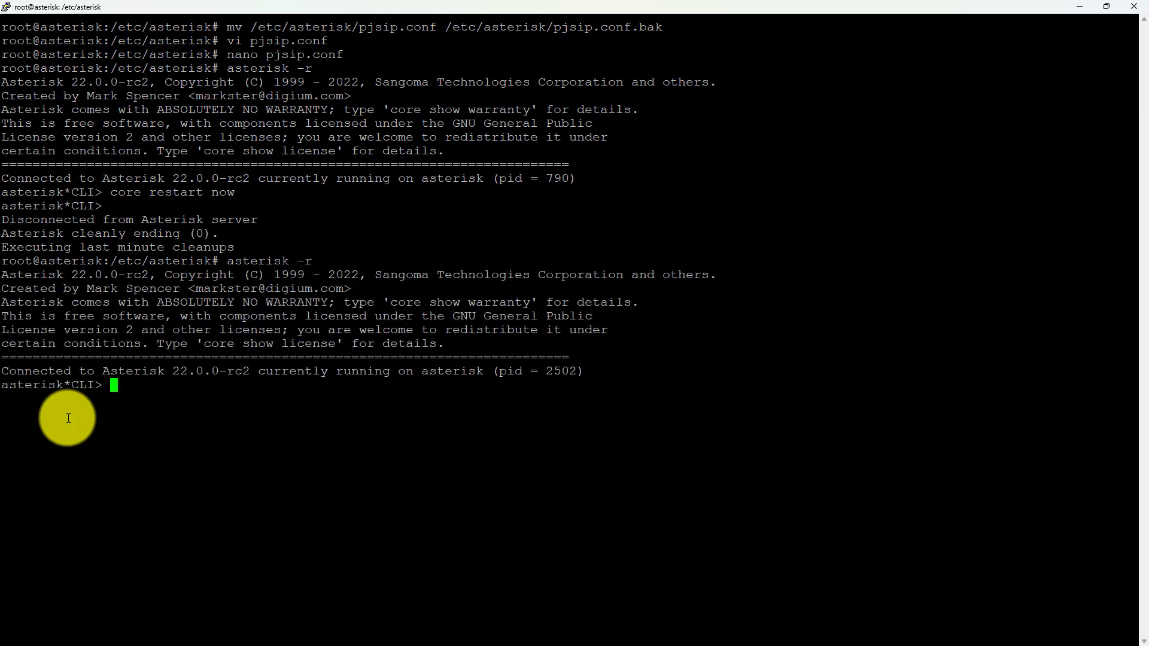
# - List the endpoints with 'pjsip show endpoints'
pyautogui.write('pjsip')
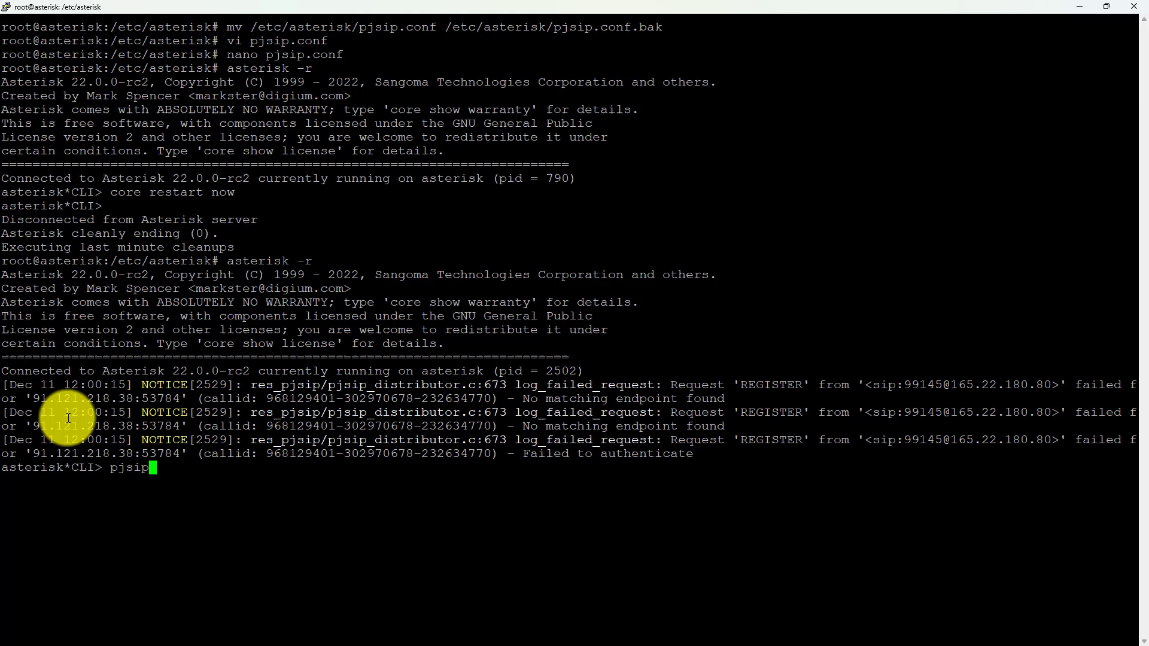
pyautogui.write('show end')
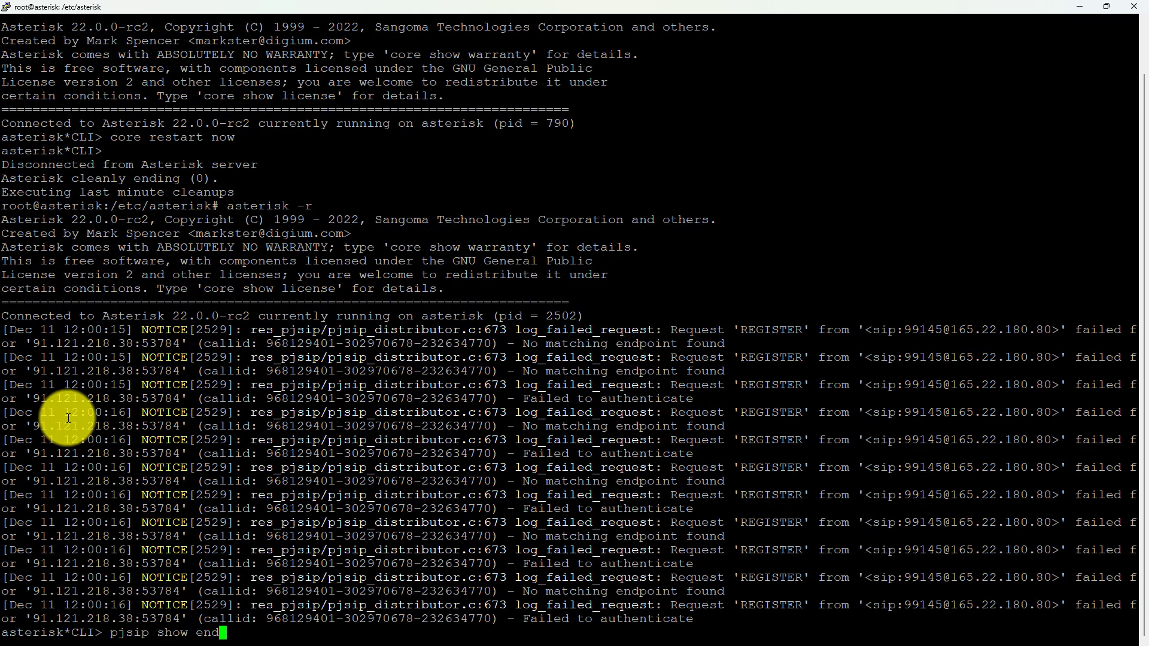
pyautogui.write('points')
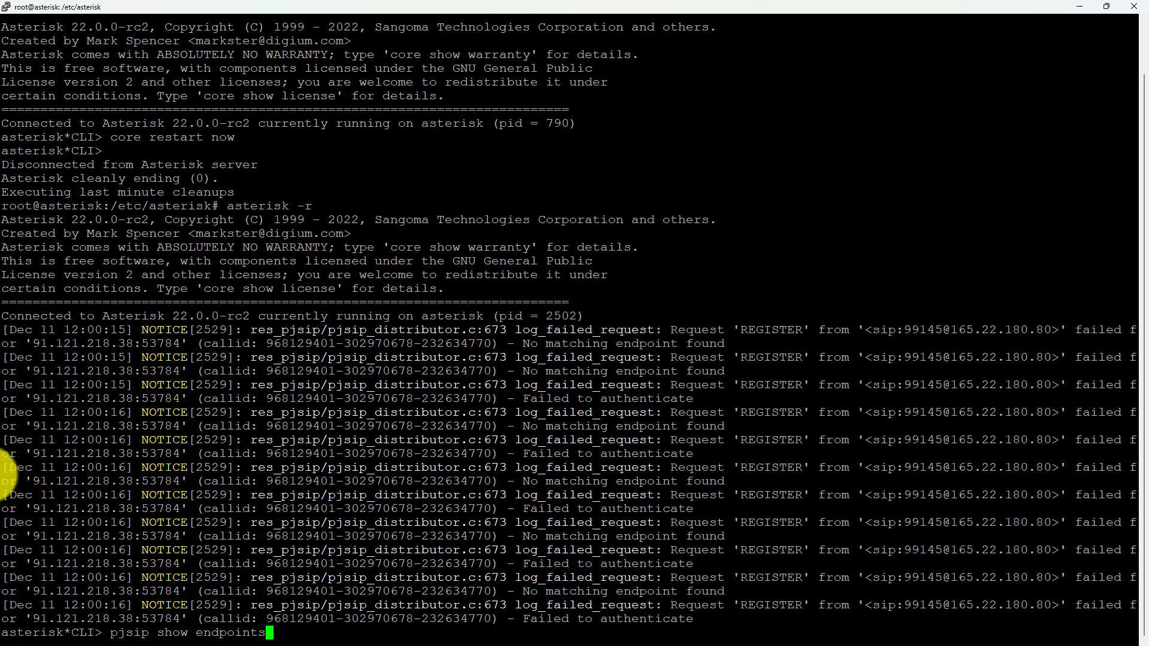
pyautogui.moveTo(666, 324)
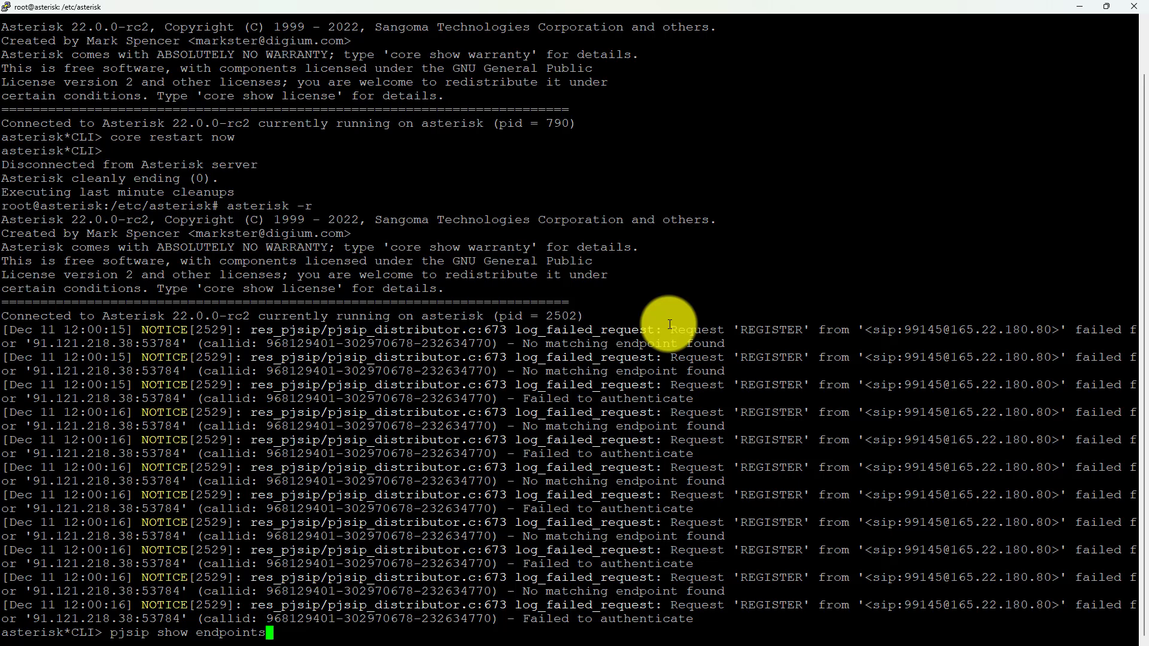
pyautogui.moveTo(916, 332)
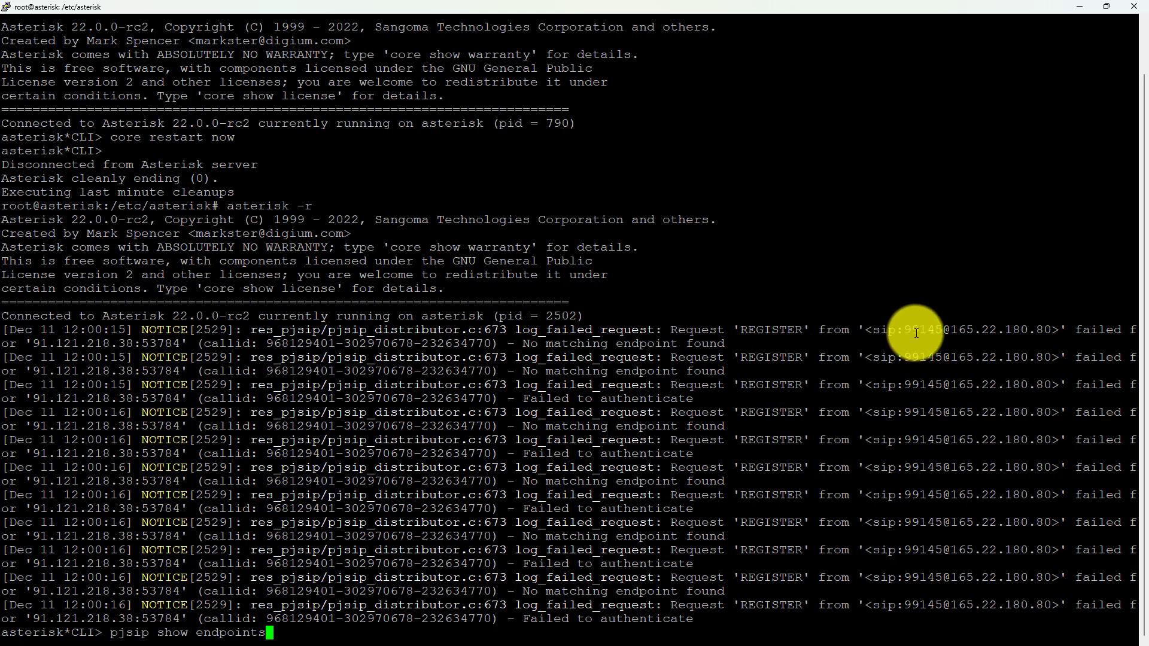
pyautogui.moveTo(755, 387)
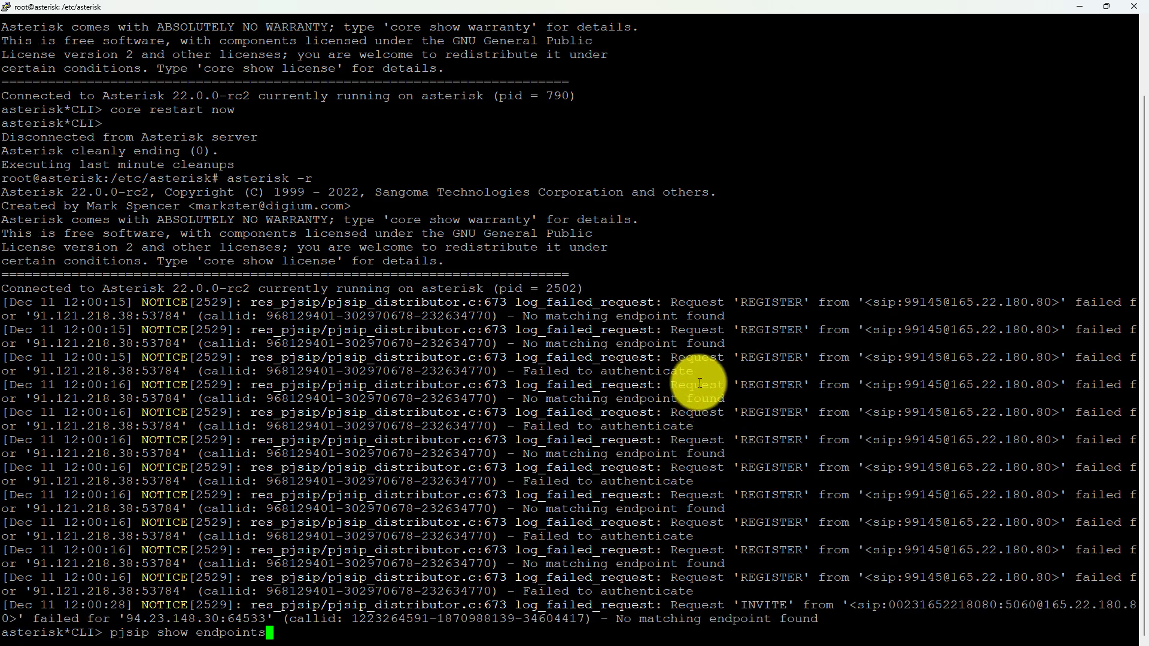
pyautogui.moveTo(731, 433)
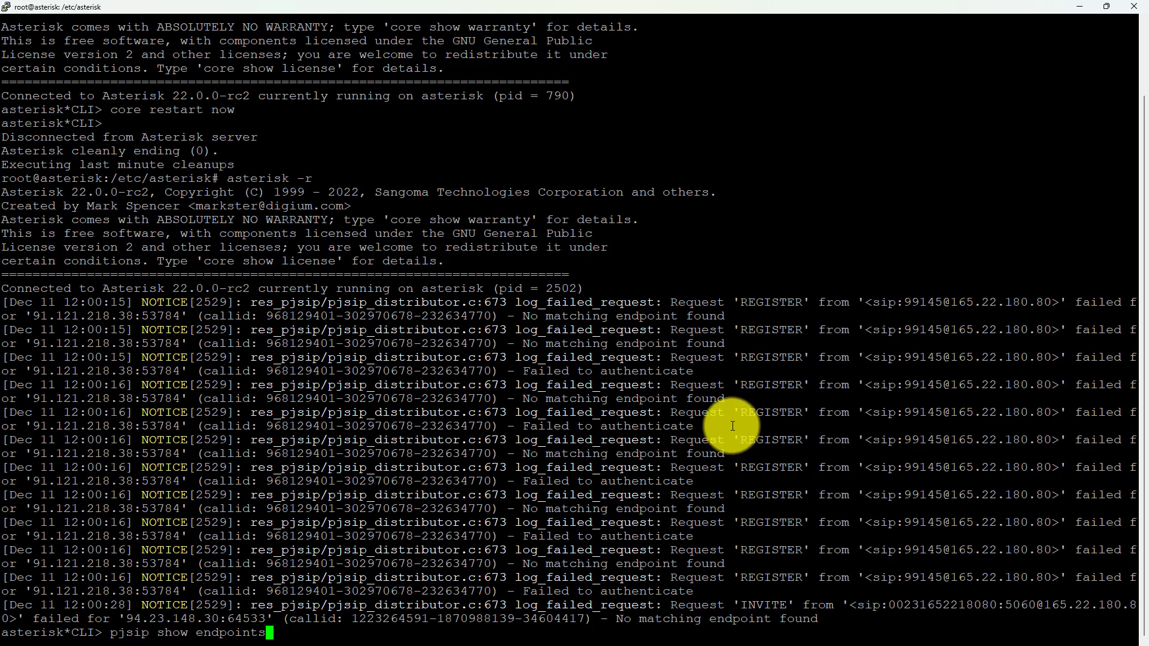
pyautogui.moveTo(742, 340)
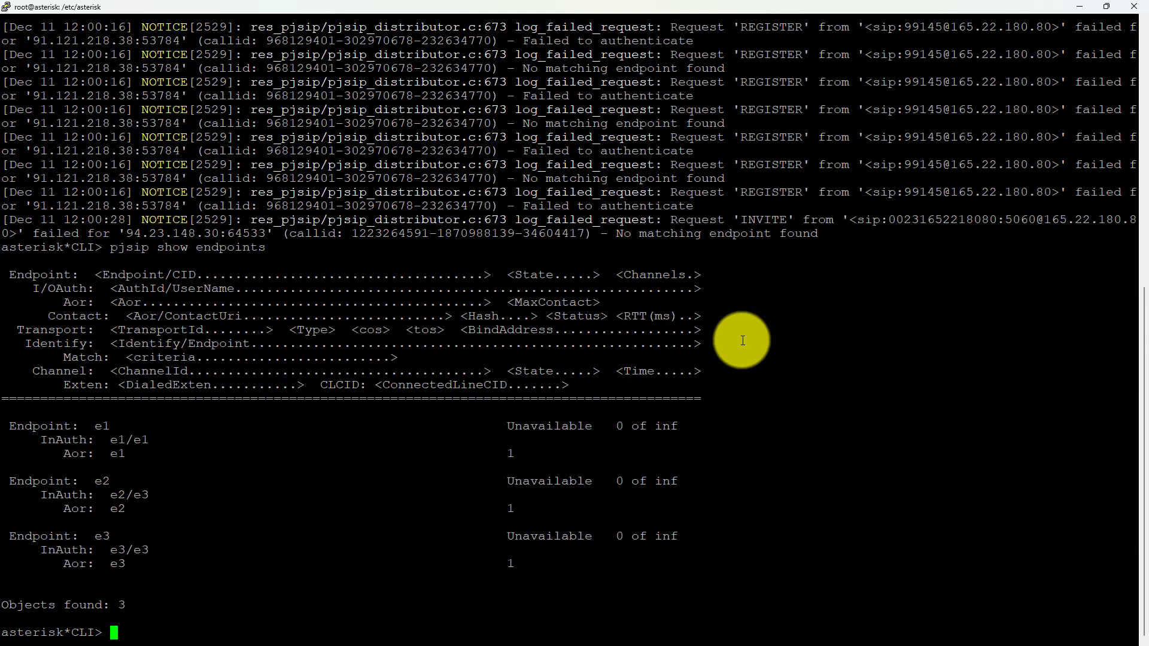
pyautogui.moveTo(236, 415)
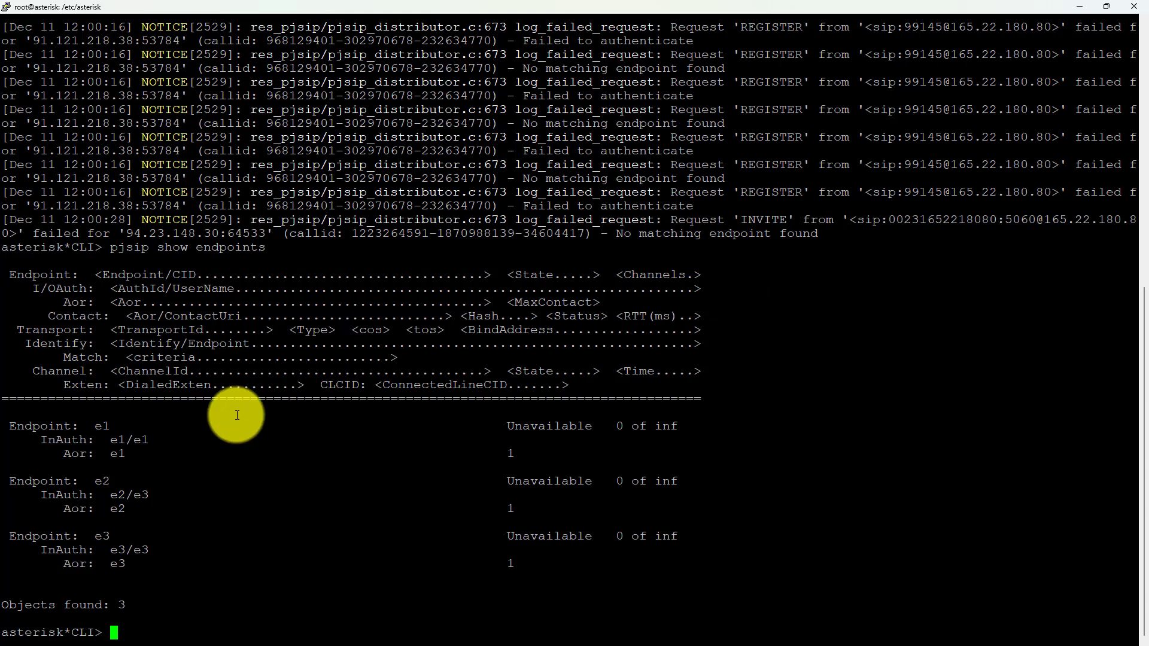
pyautogui.moveTo(174, 540)
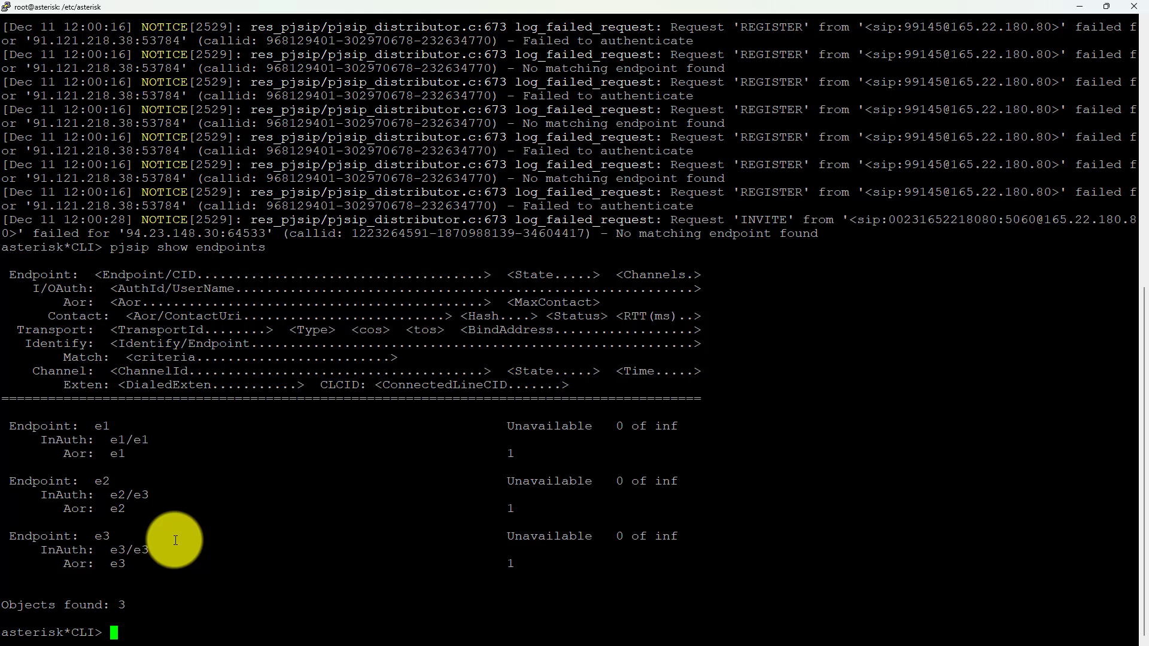
# - Quit the console and change the transport bind port in pjsip.conf to 5090
pyautogui.write('quit')
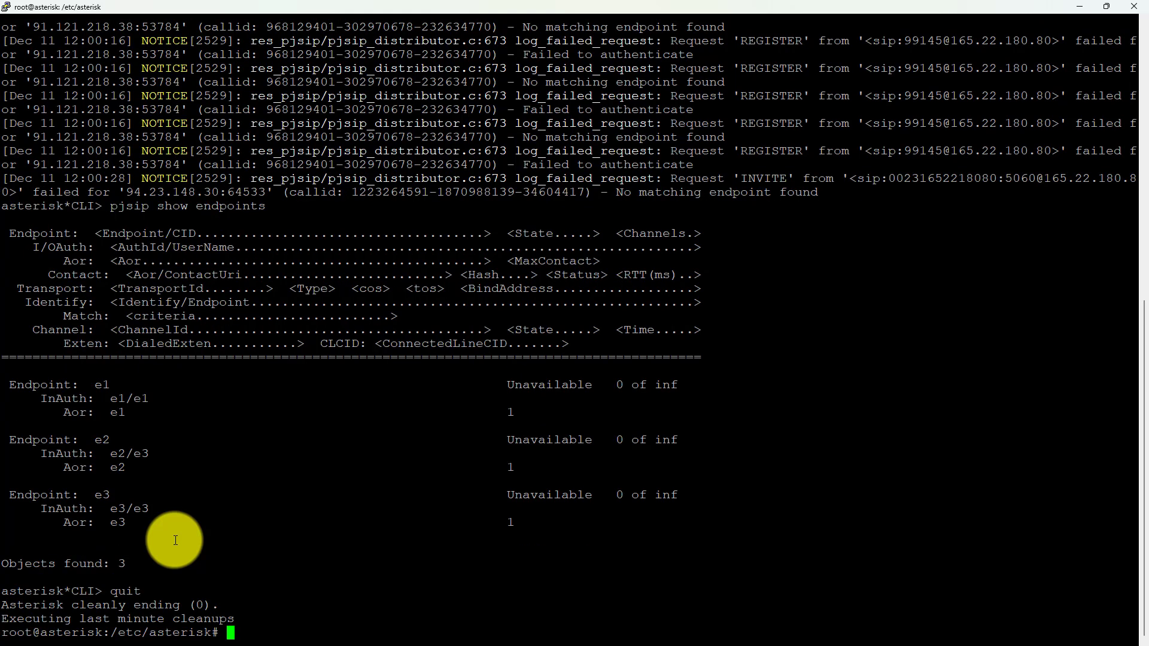
pyautogui.write('vi pjsip.conf')
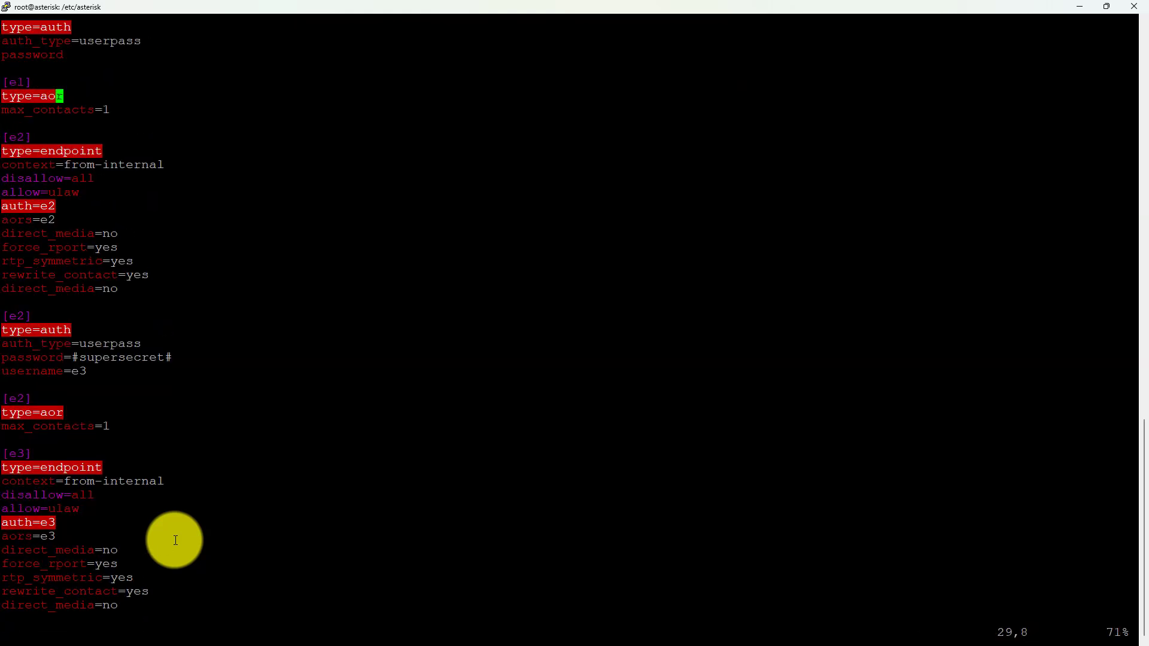
pyautogui.scroll(3)
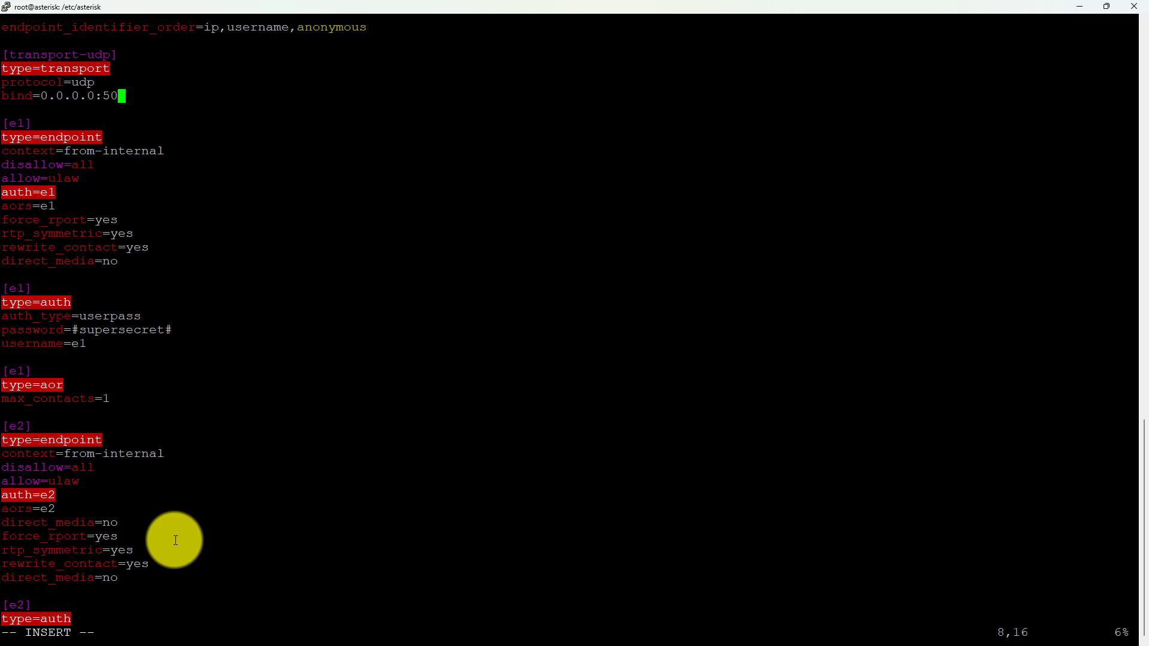
pyautogui.write('90')
pyautogui.write('asterisk -r')
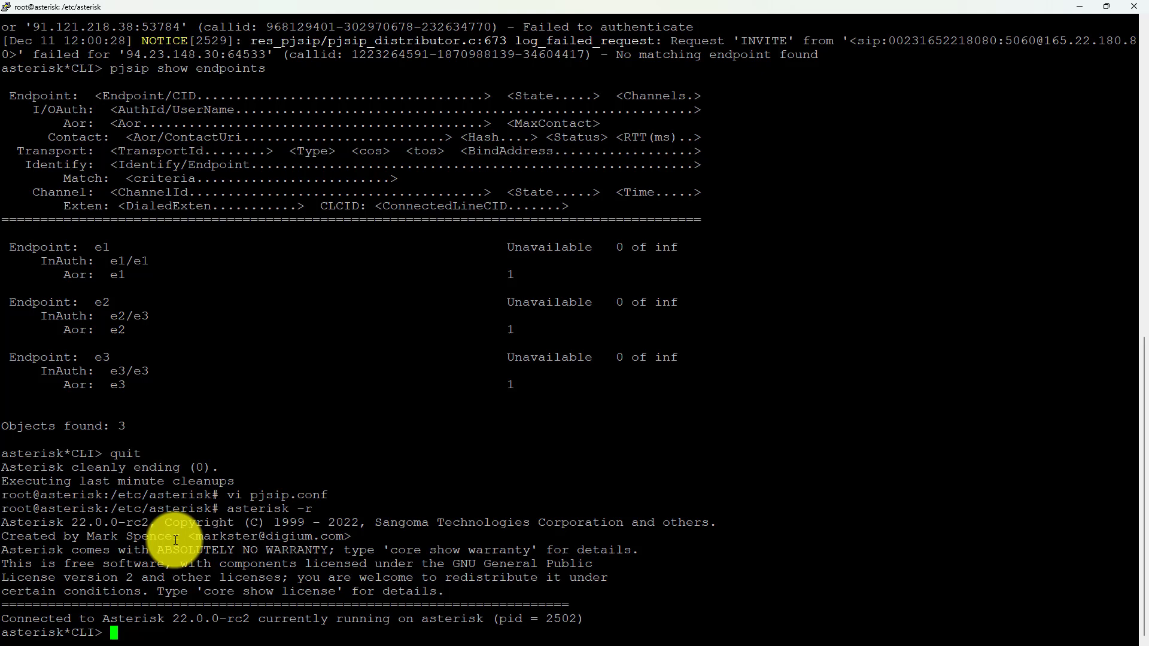
# - Restart Asterisk again and reconnect to the new console process
pyautogui.write('c')
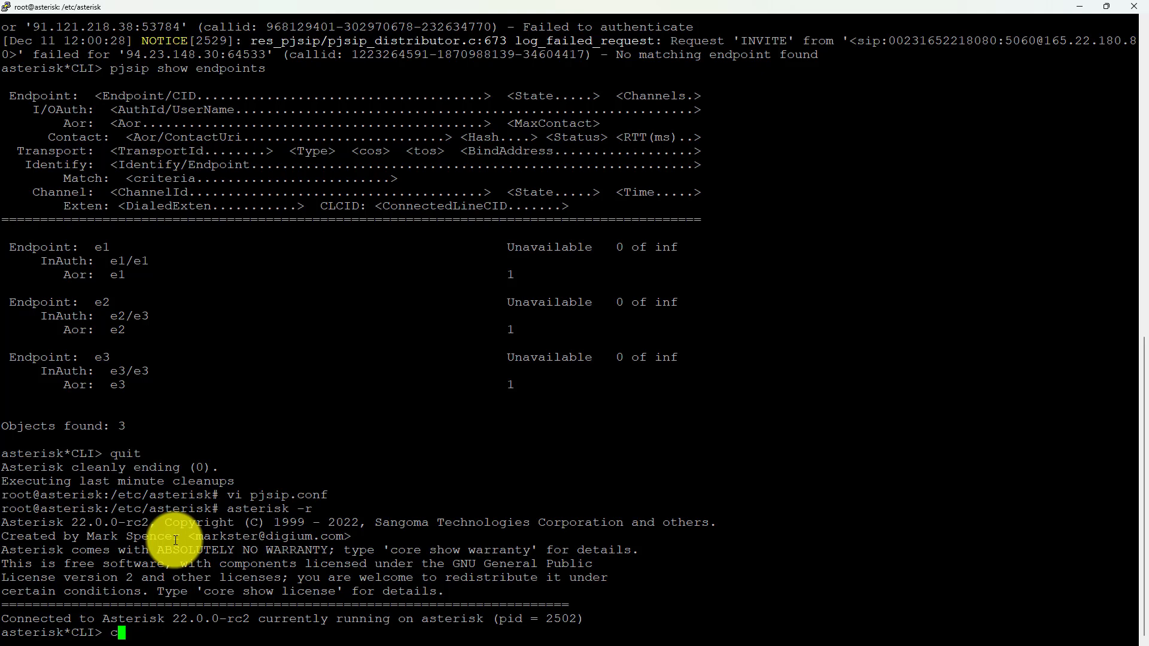
pyautogui.write('ore restart now')
pyautogui.write('asterisk -r')
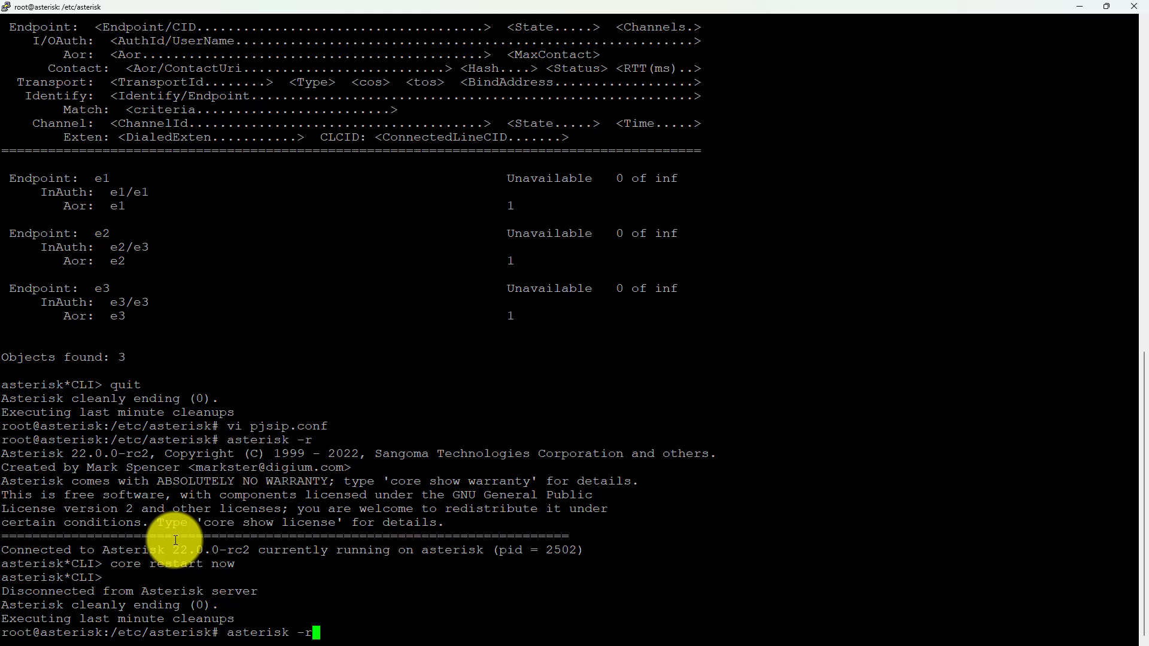
pyautogui.press('Return')
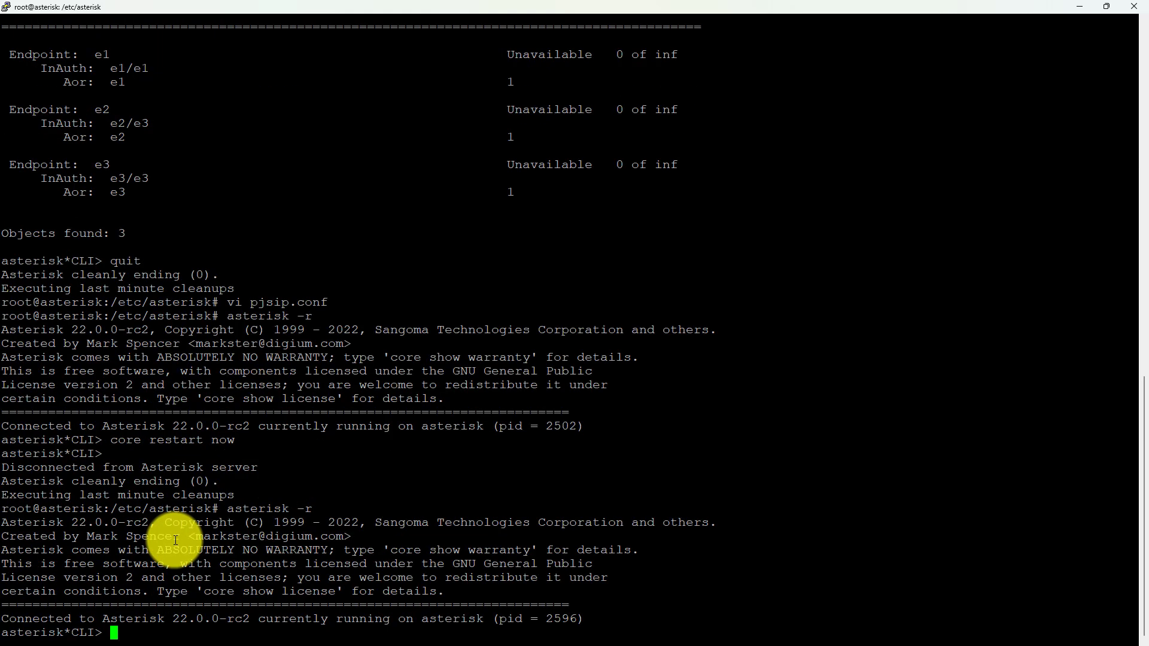